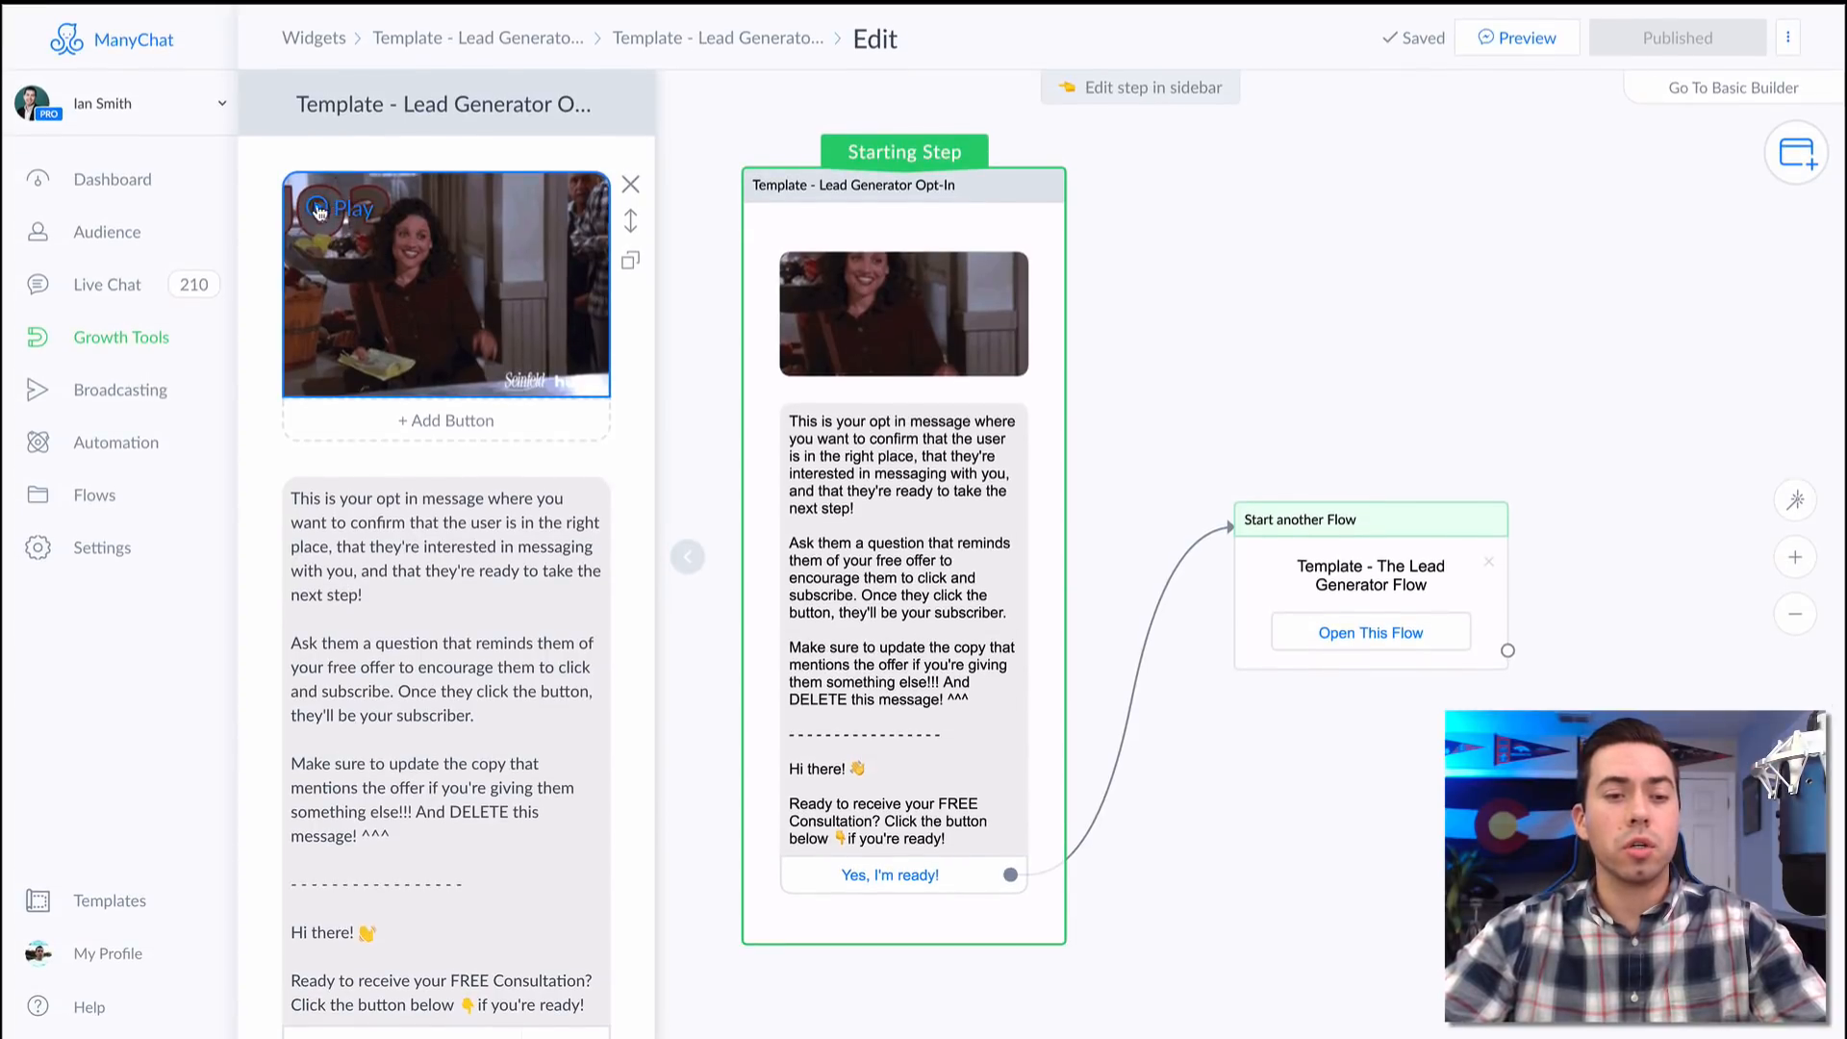
Review the opt-in message's image and text, then open Template - The Lead Generator Flow via 'Yes, I'm ready!'.
click(345, 208)
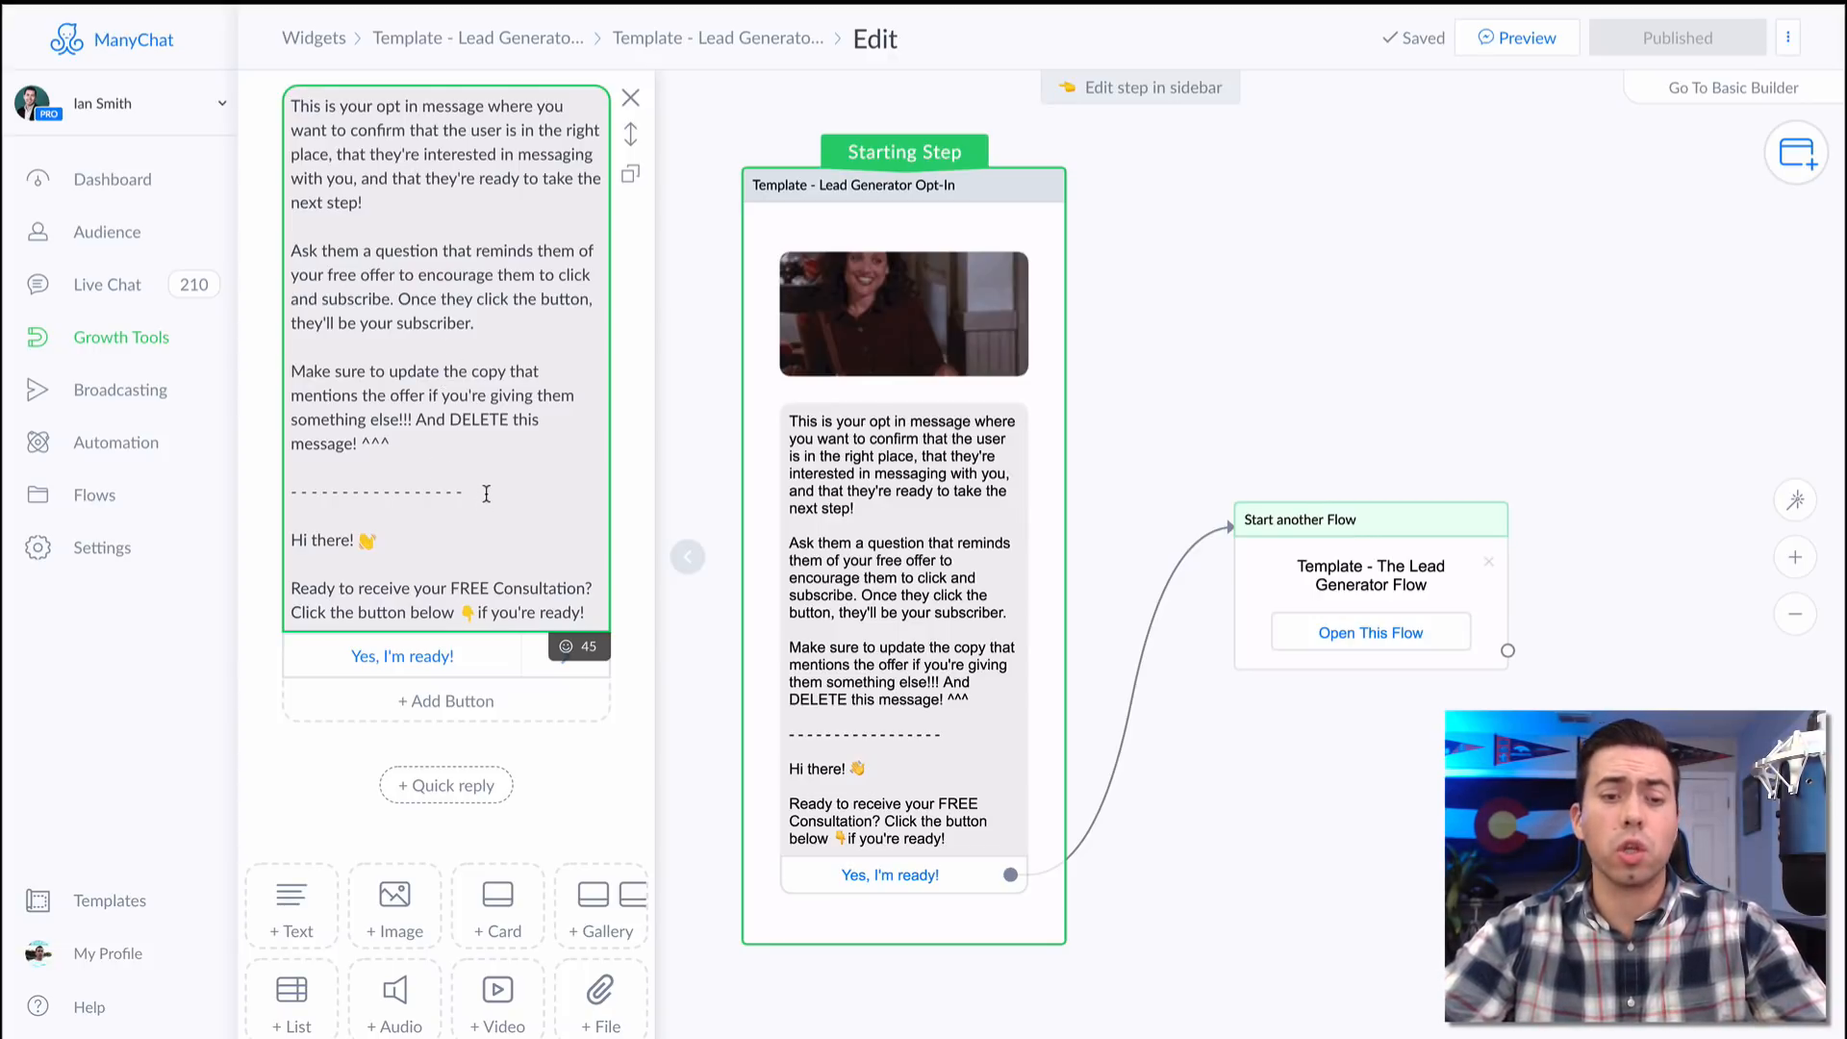
scroll(down, 3)
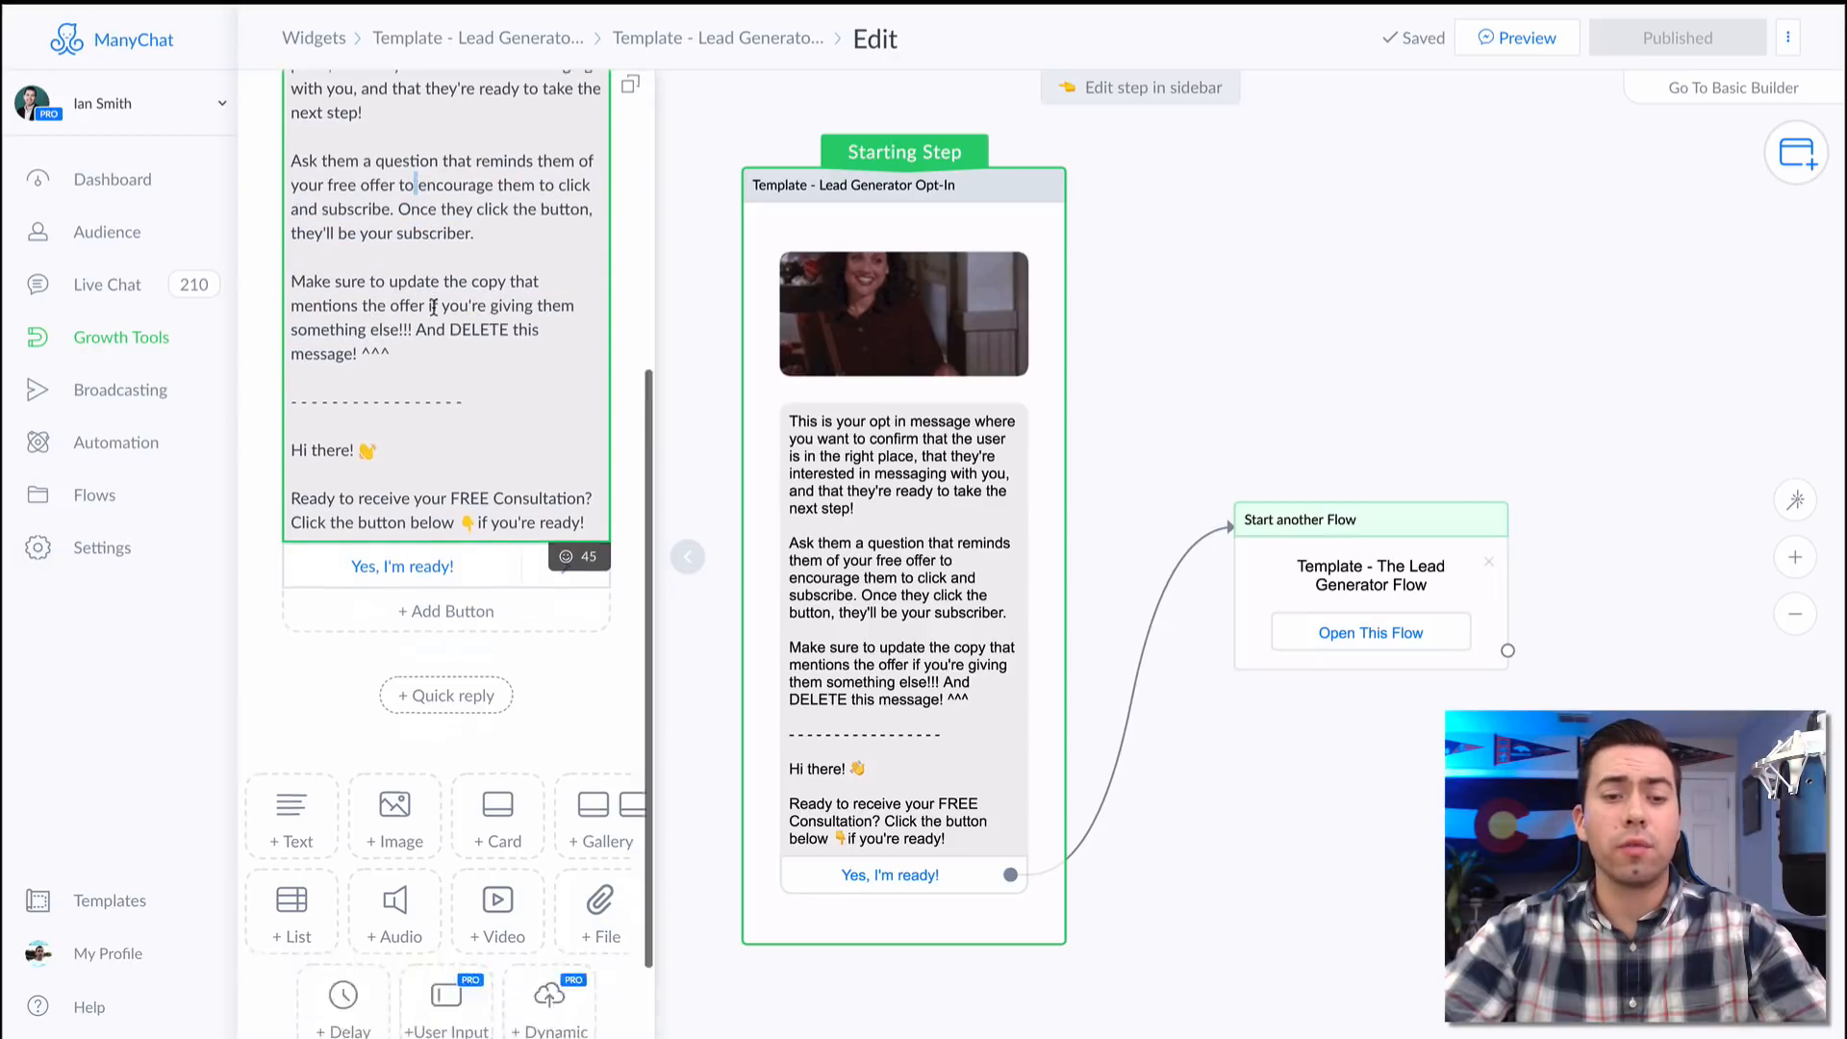
scroll(down, 3)
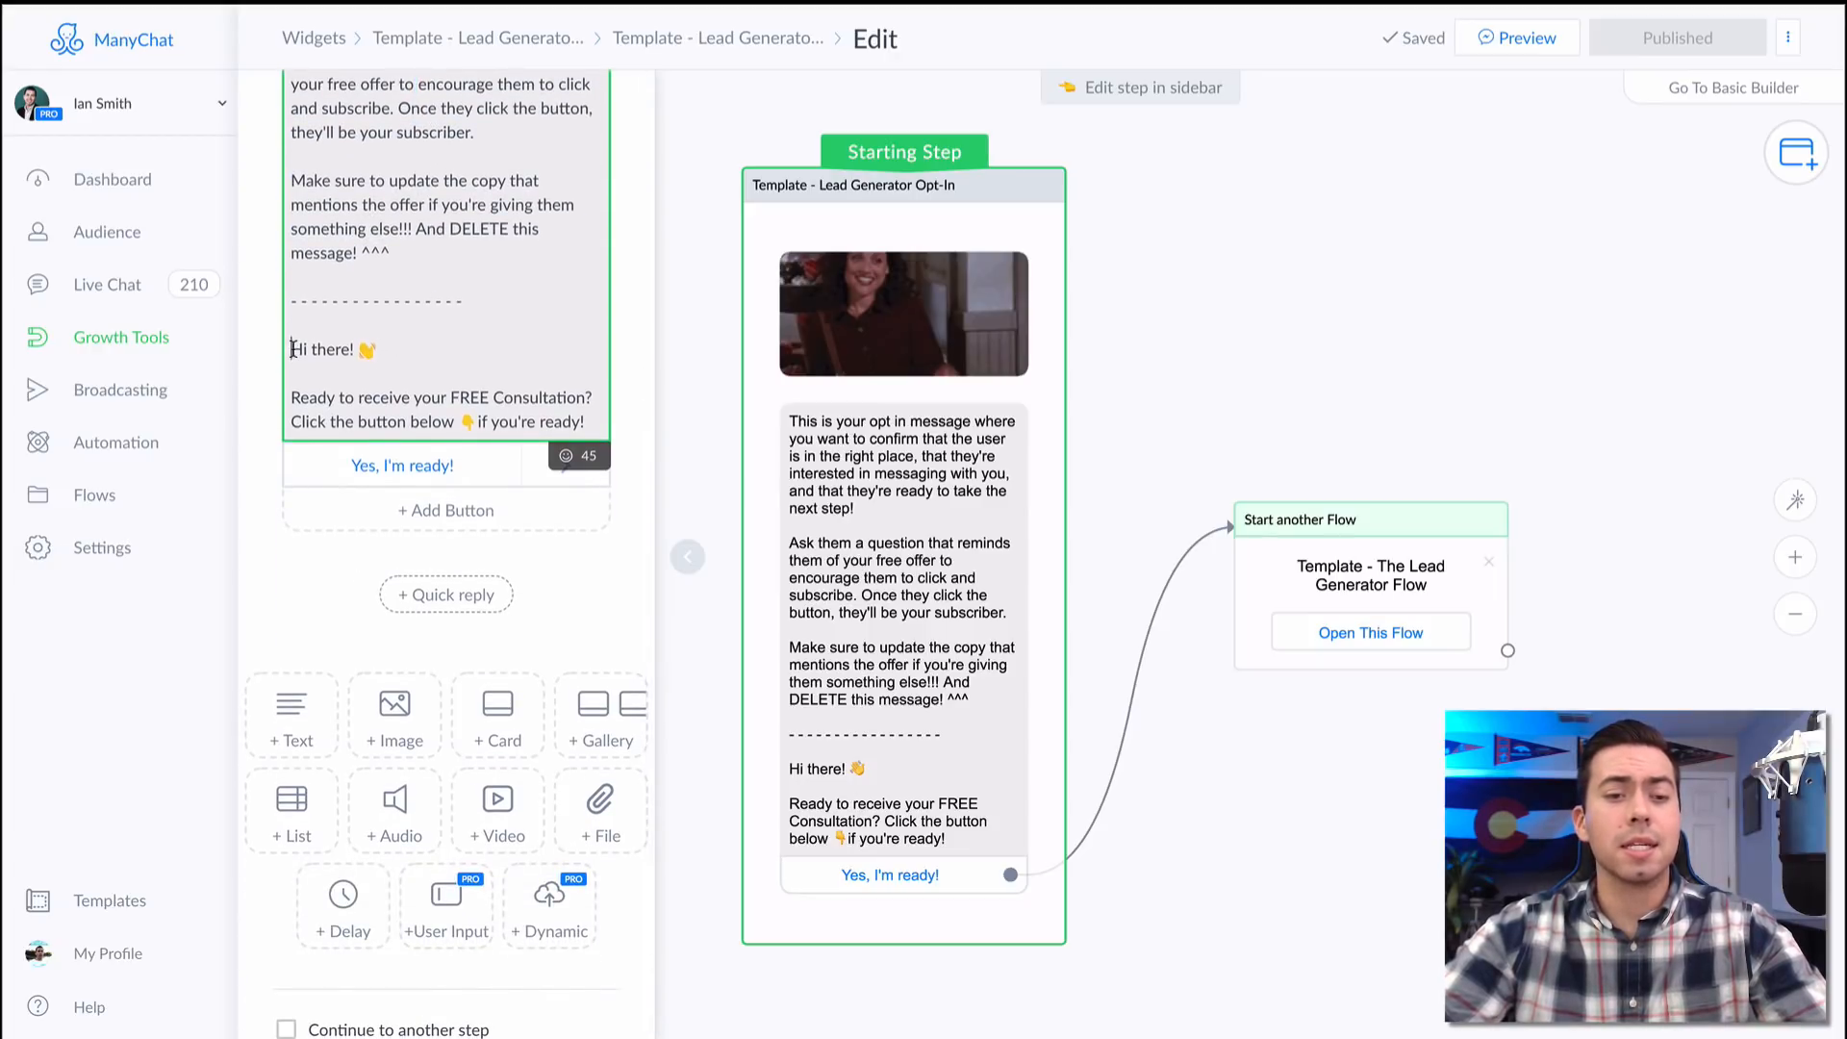
drag(291, 348, 515, 397)
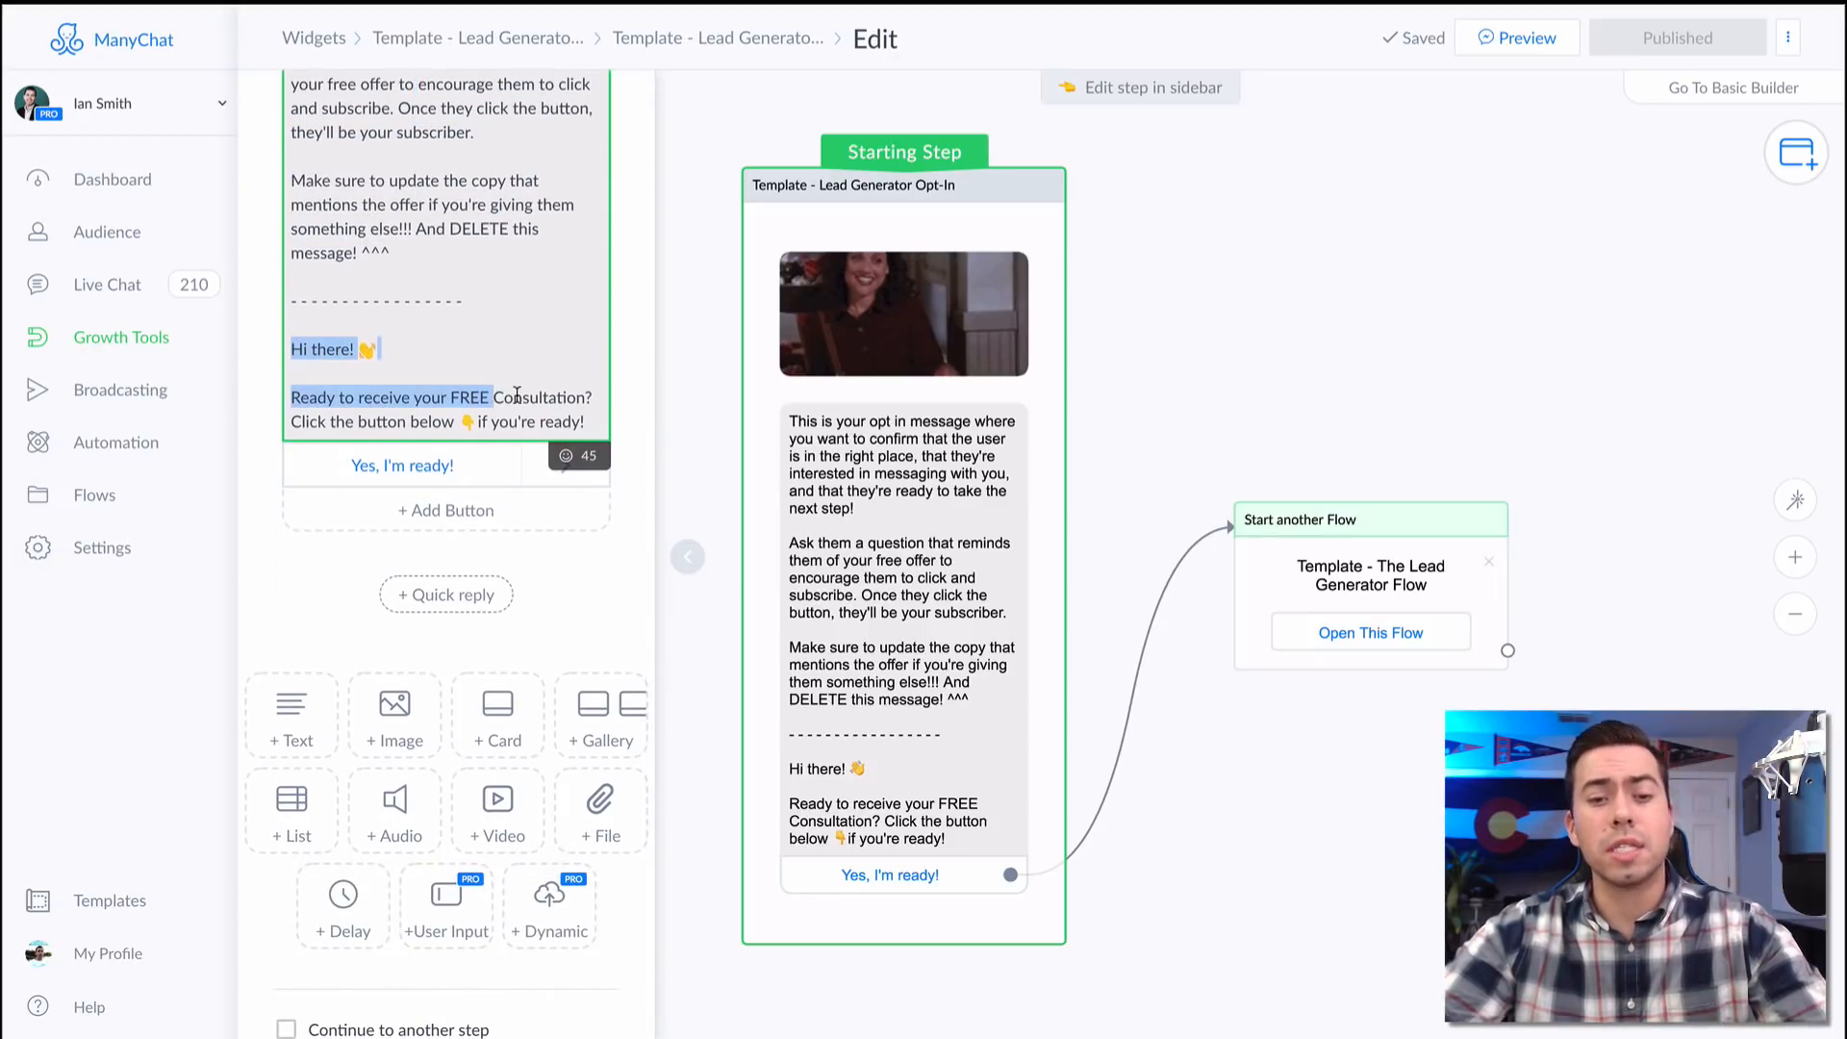
click(356, 415)
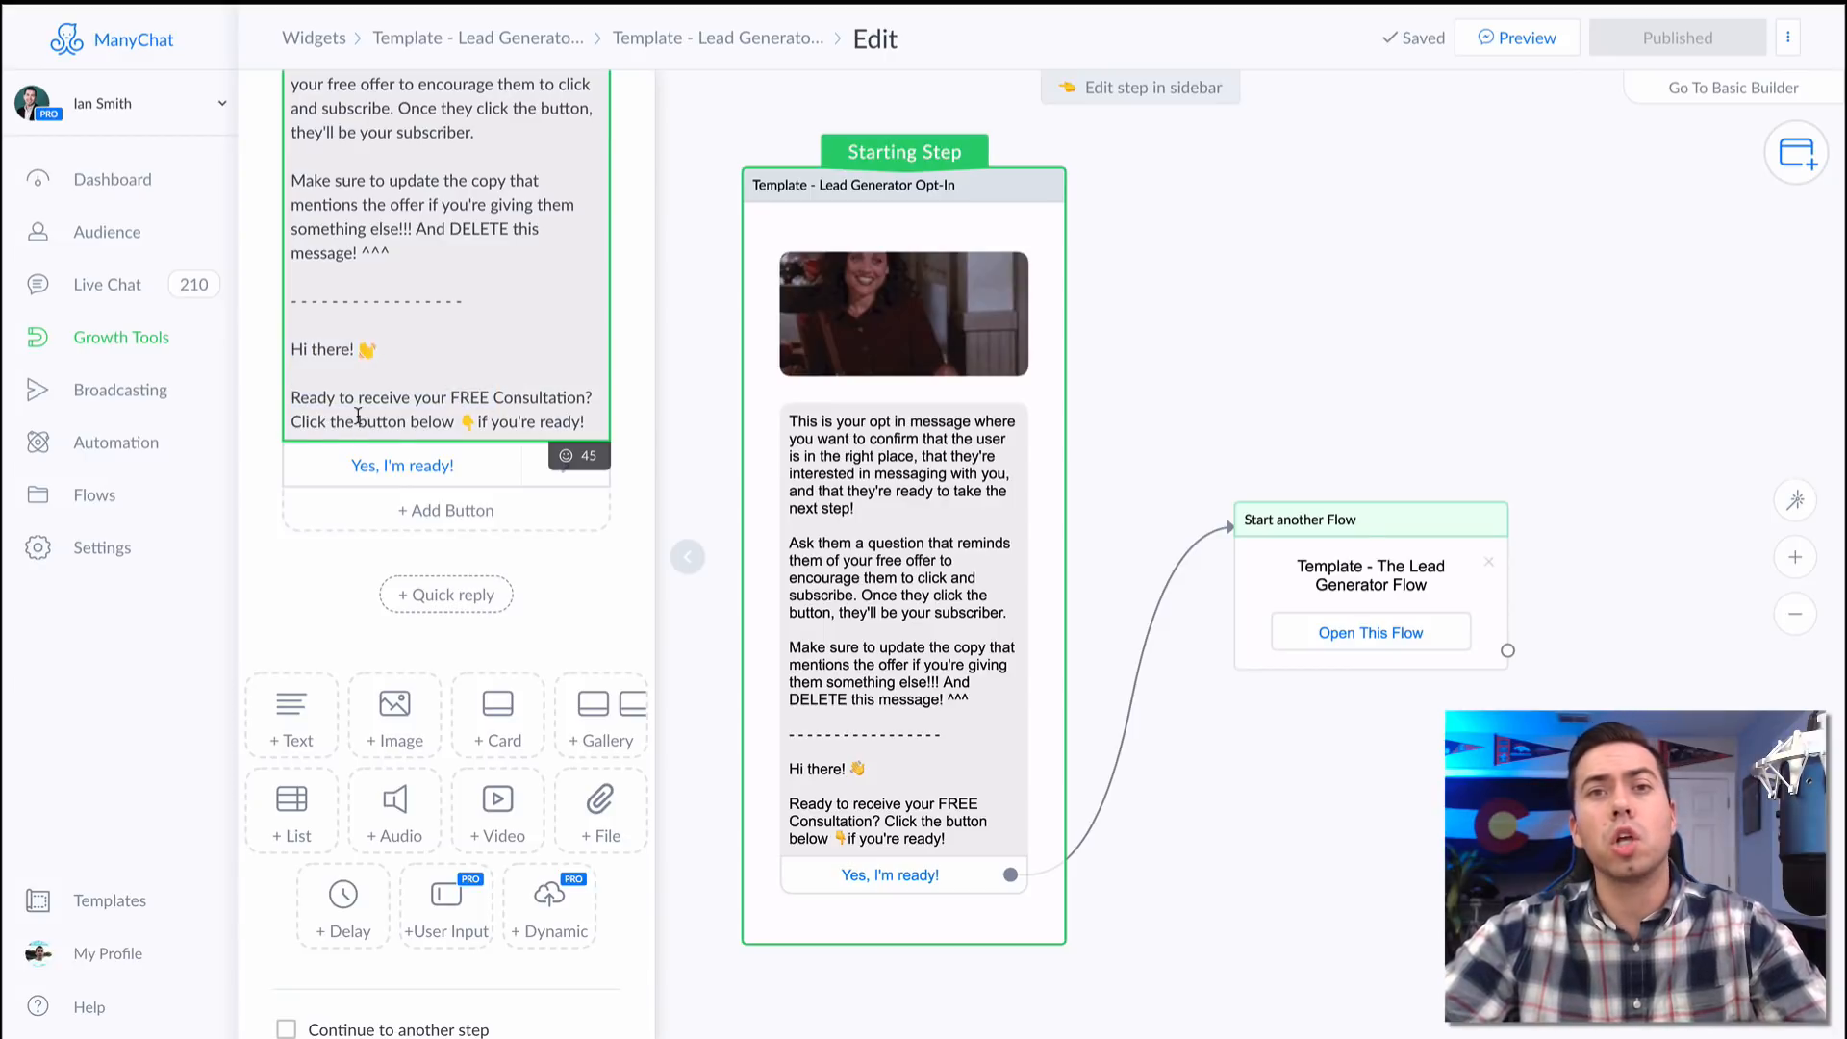
double_click(326, 349)
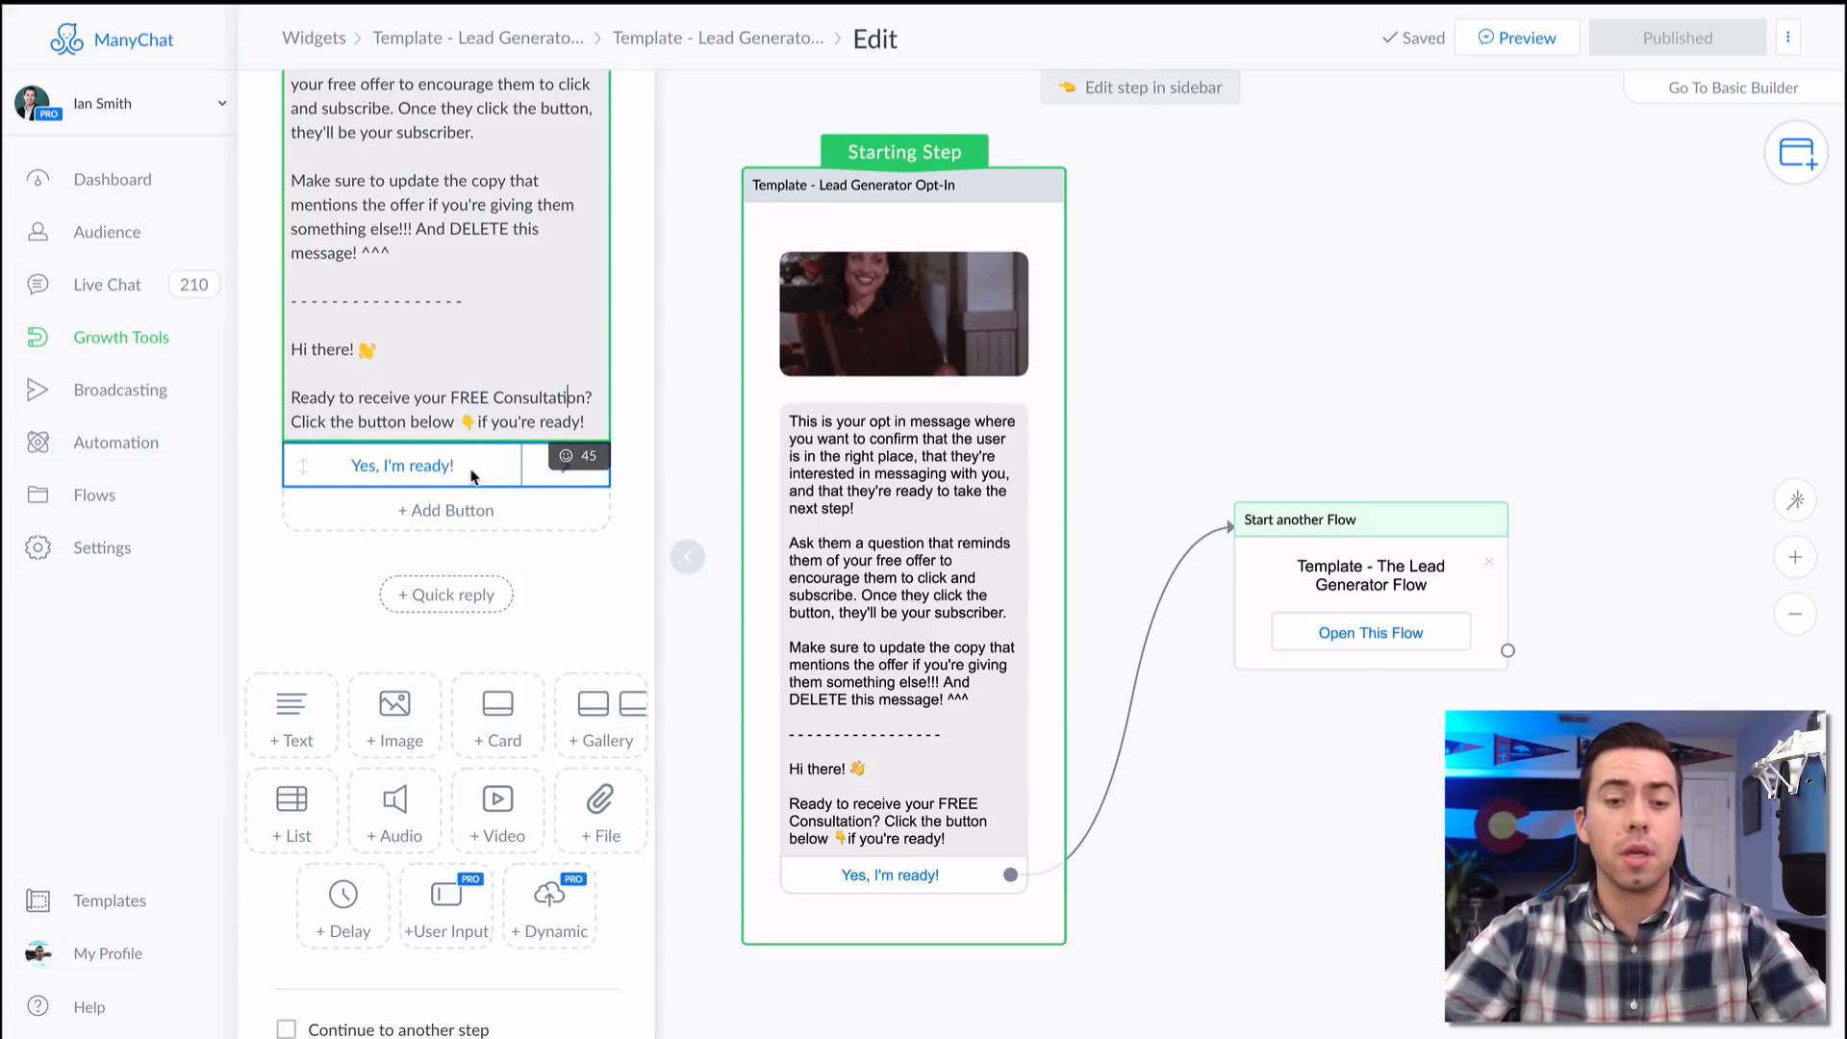
click(400, 464)
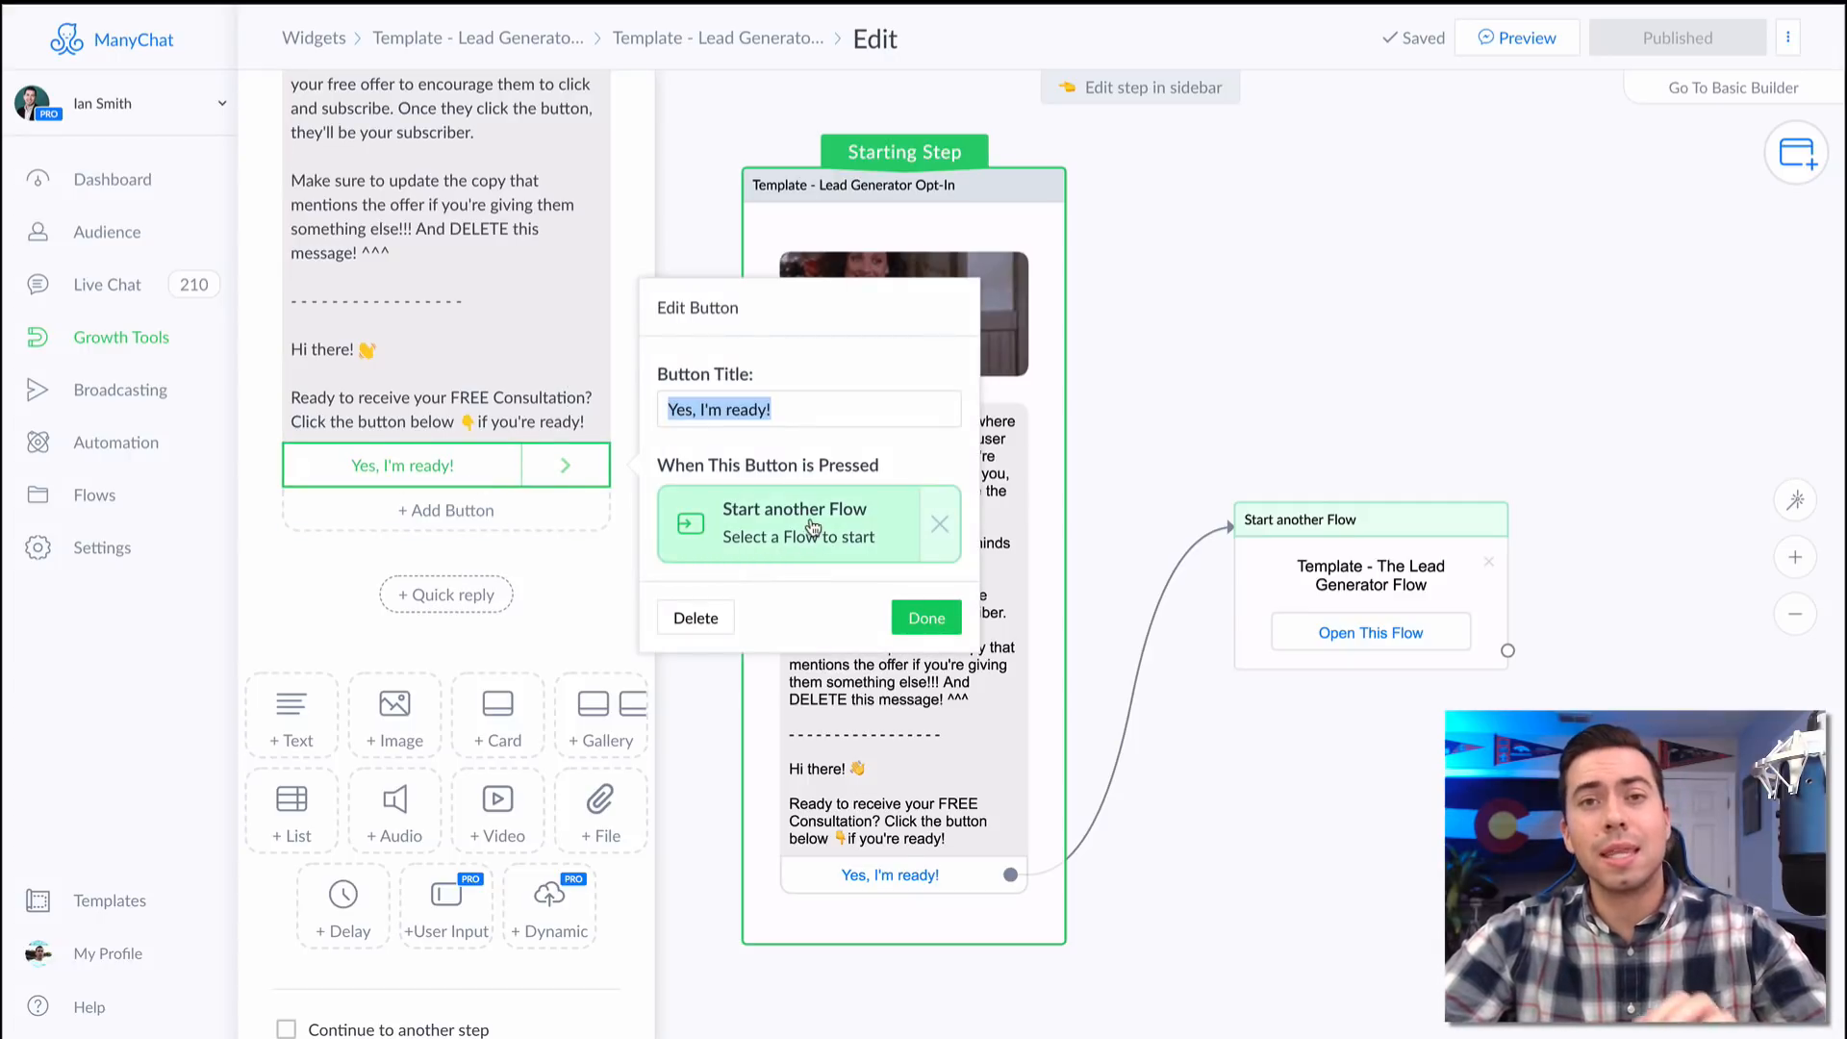
click(1369, 633)
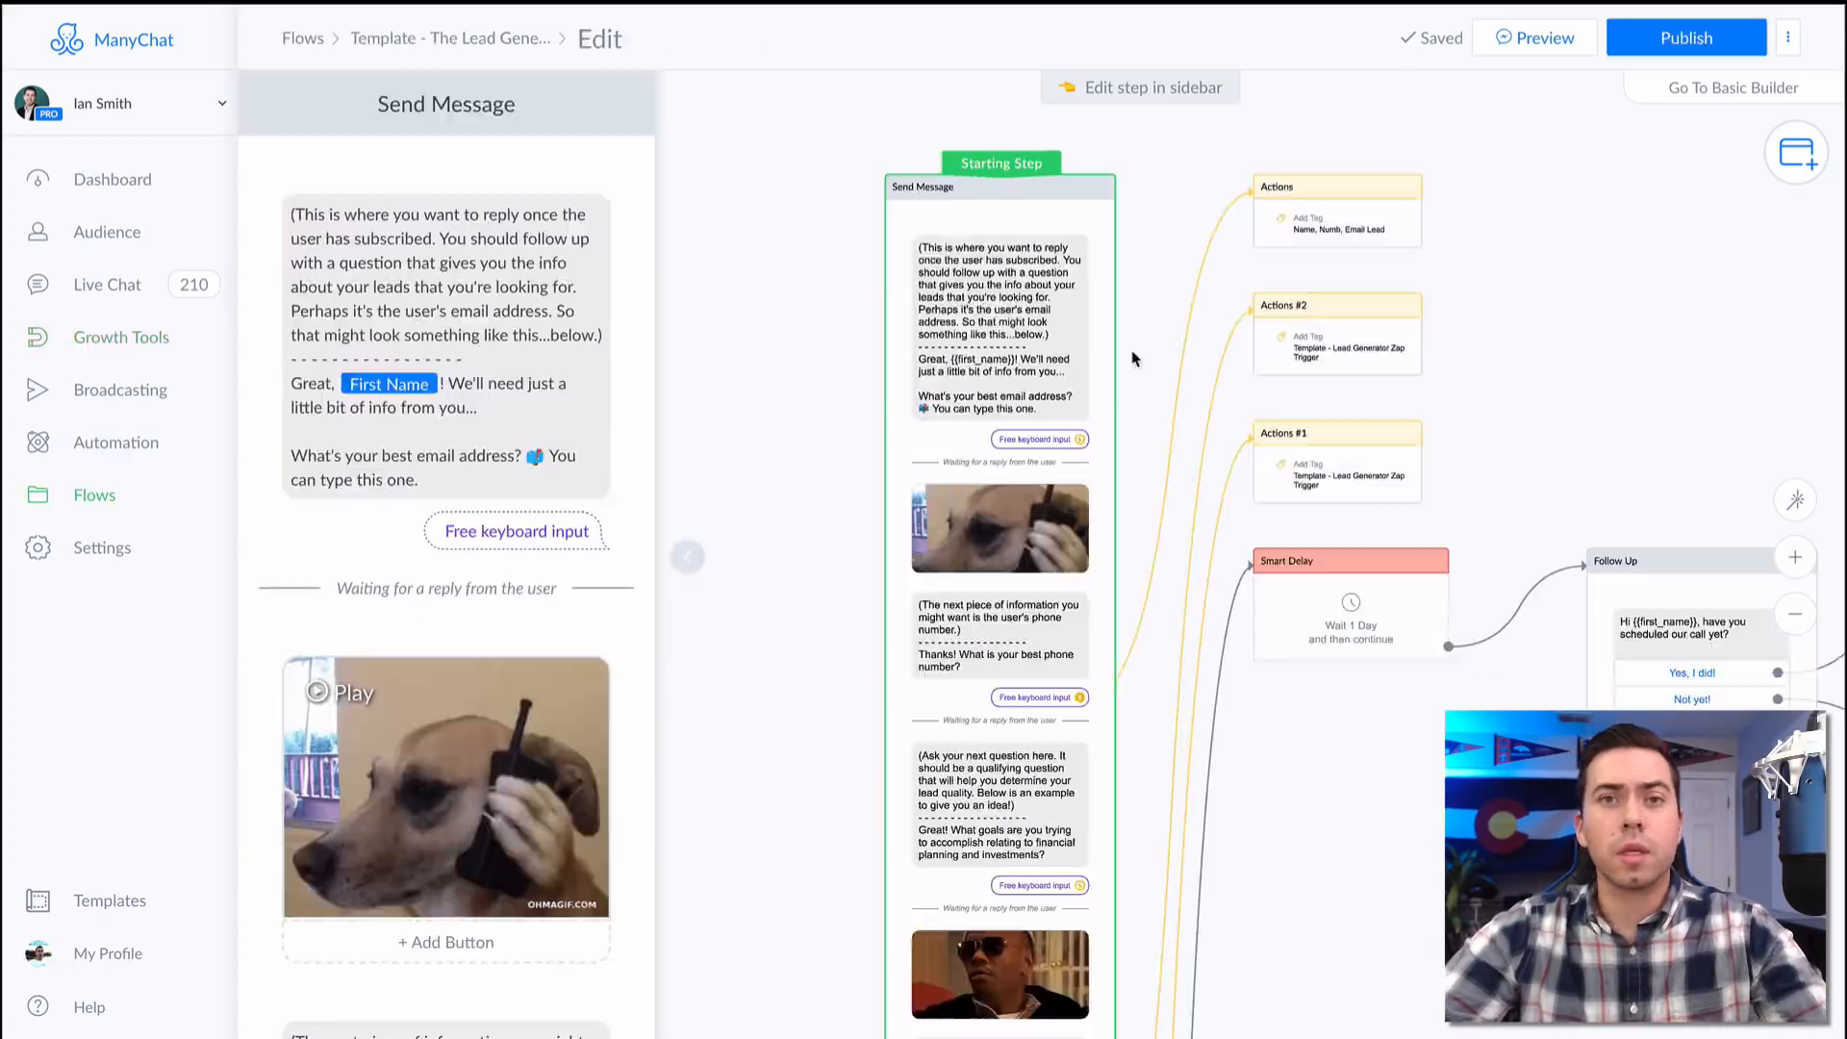
click(446, 347)
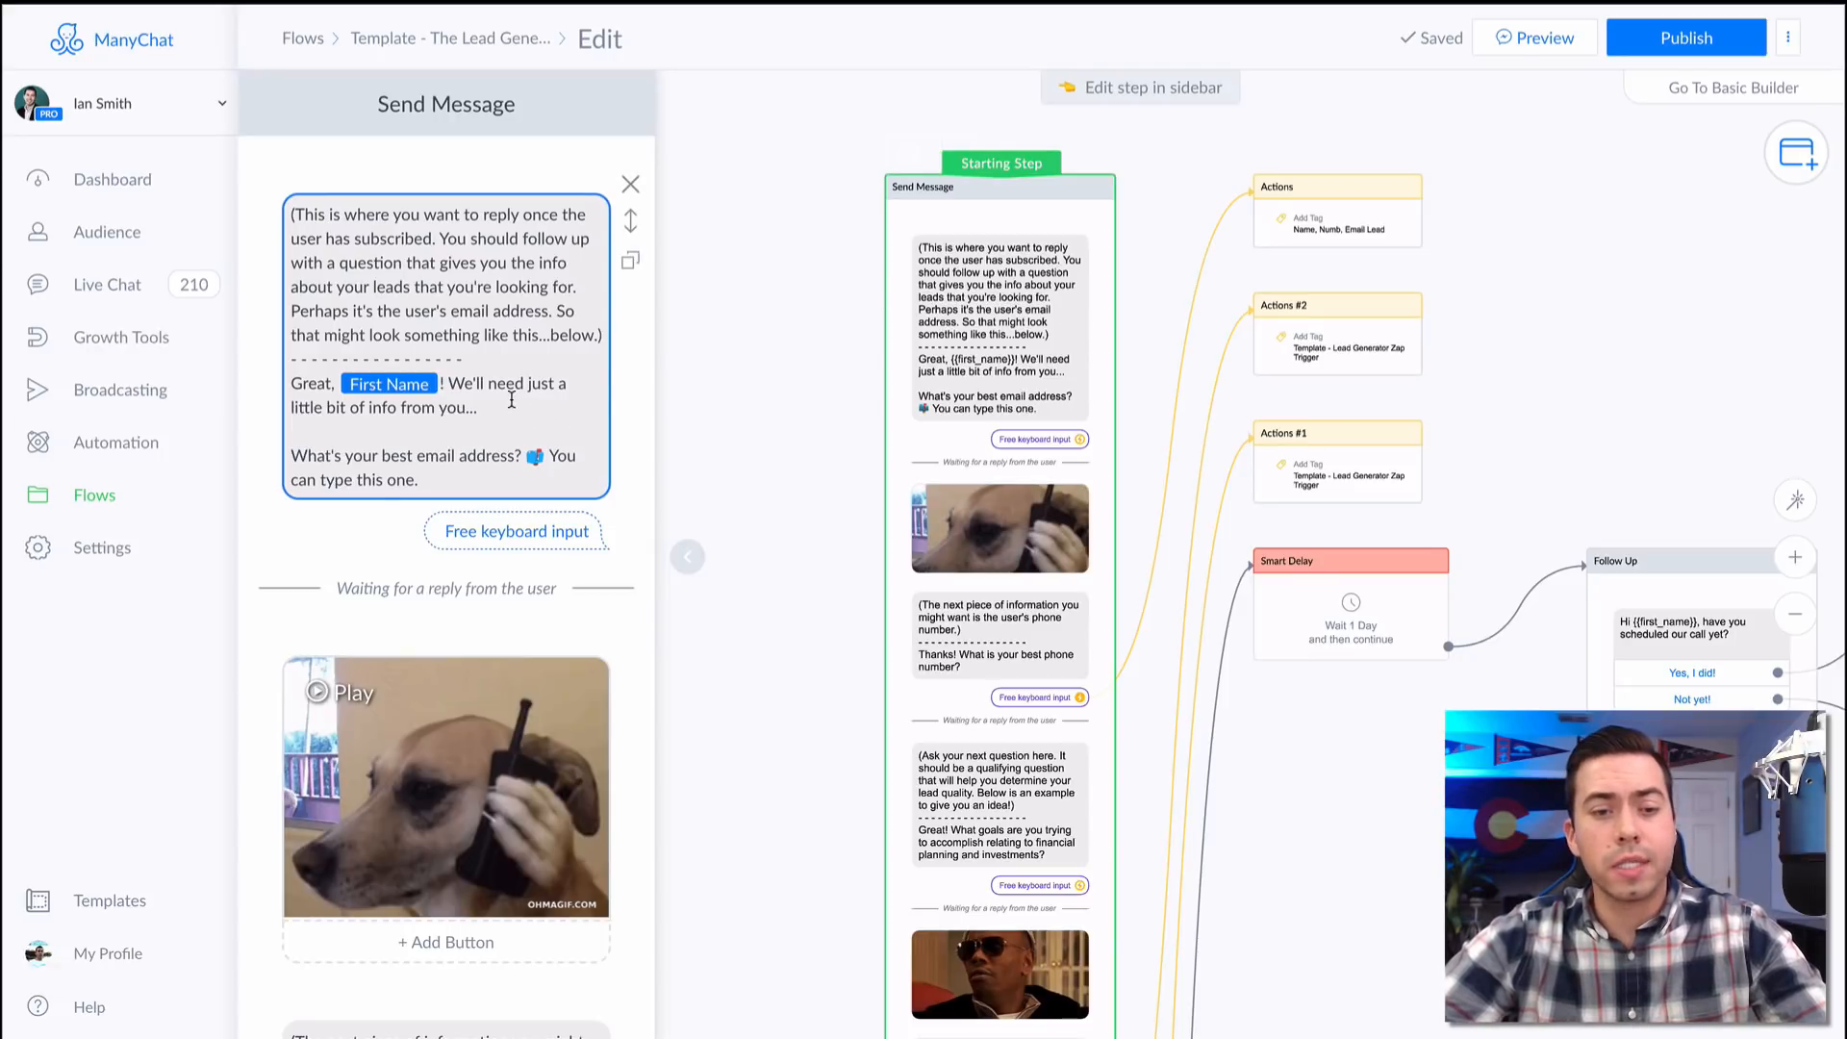
click(515, 531)
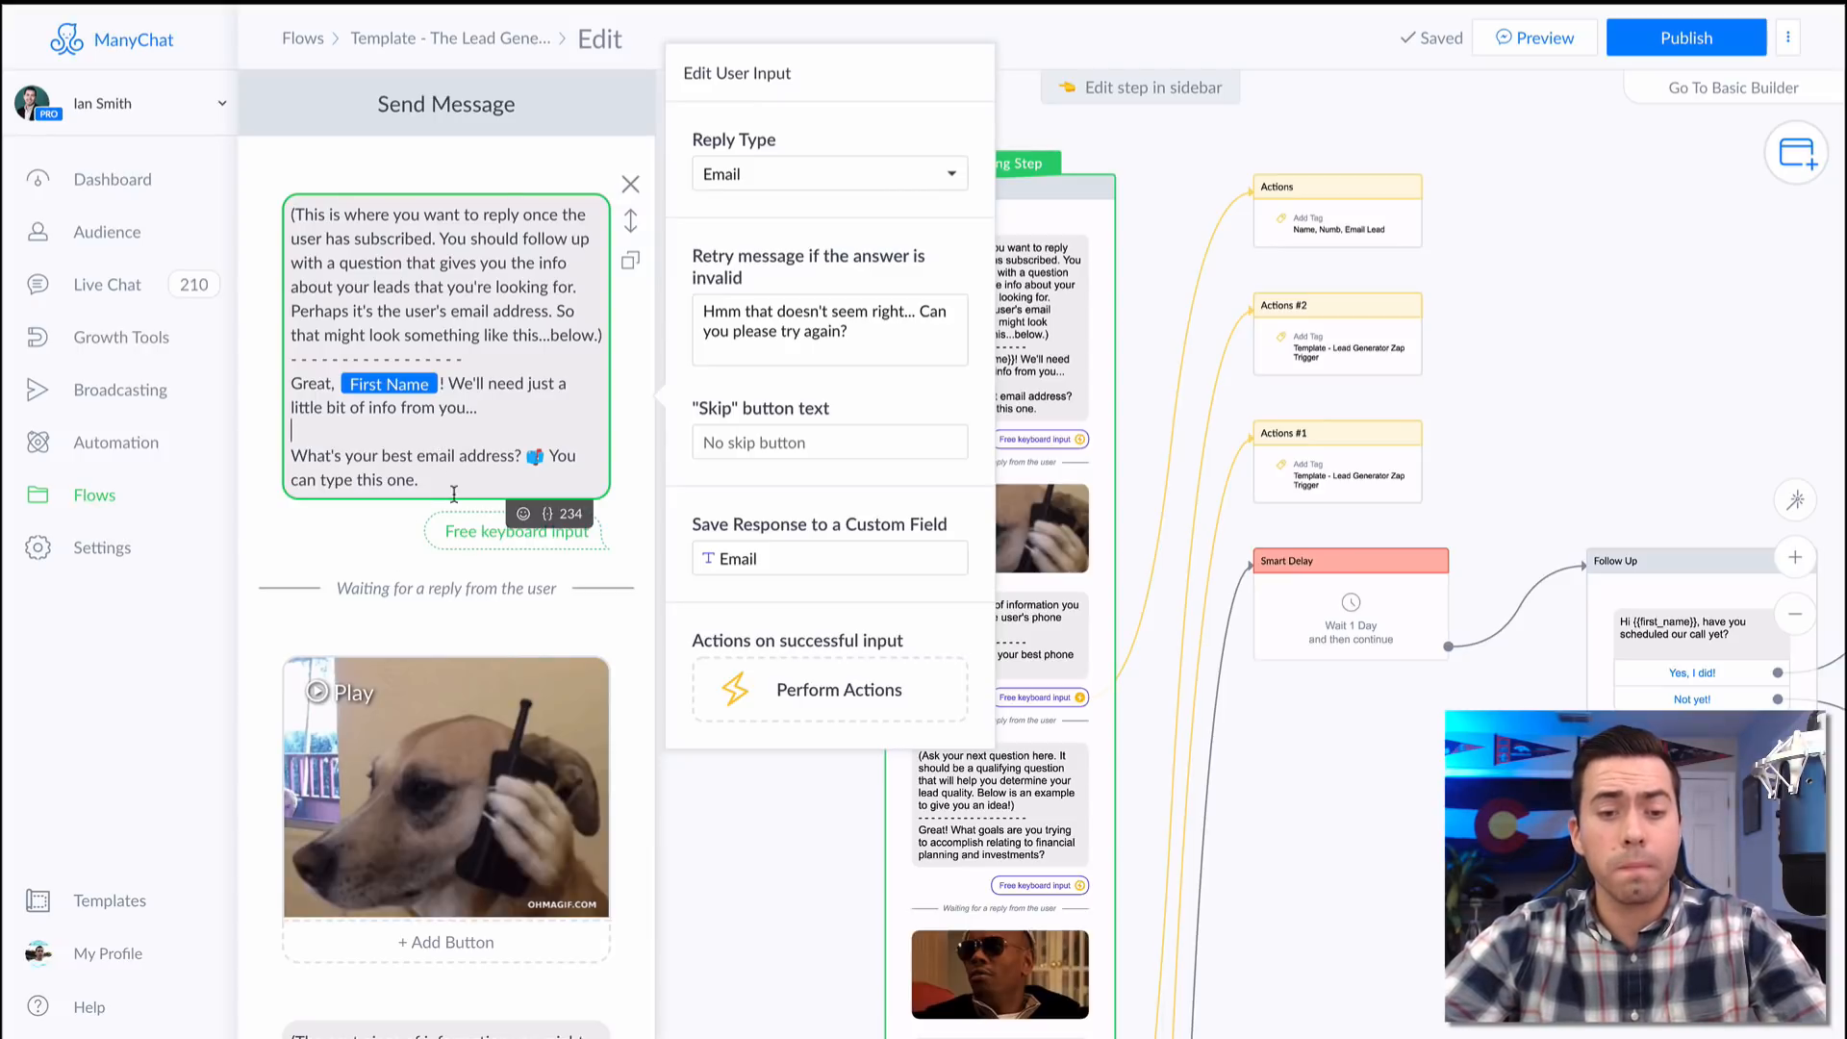
scroll(down, 3)
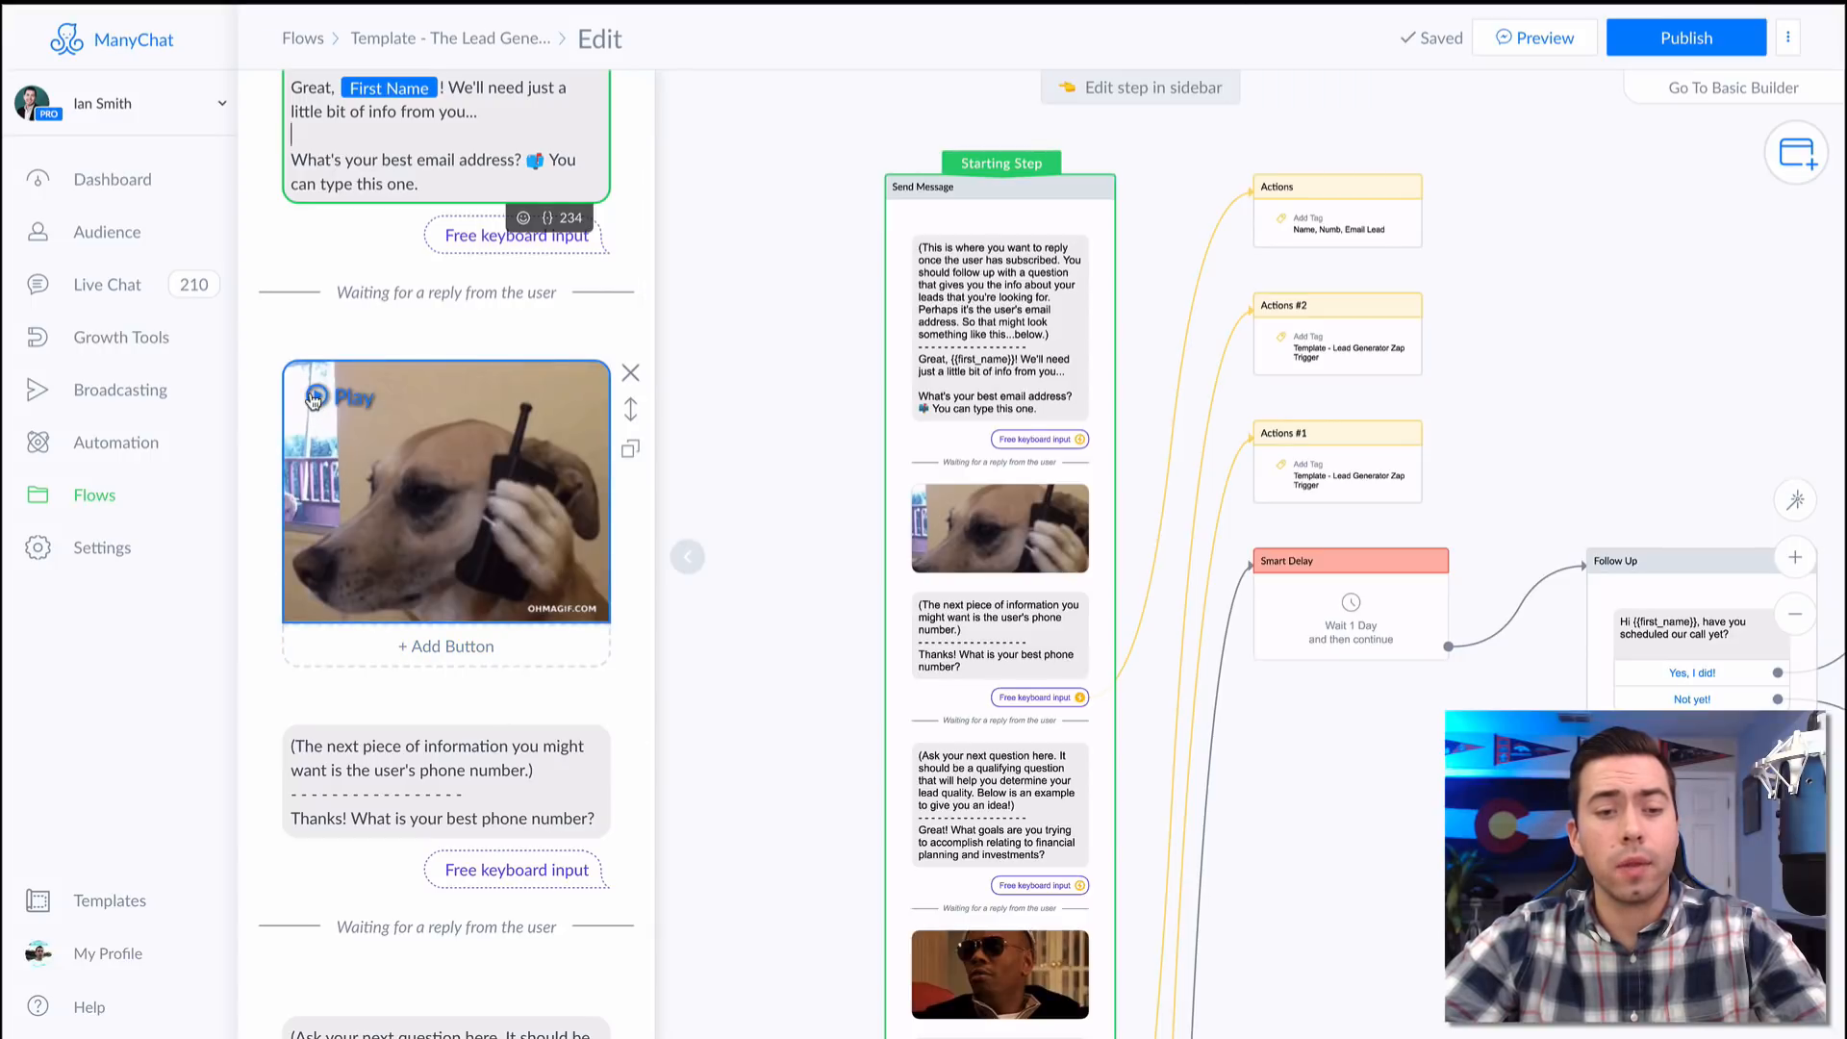
click(342, 397)
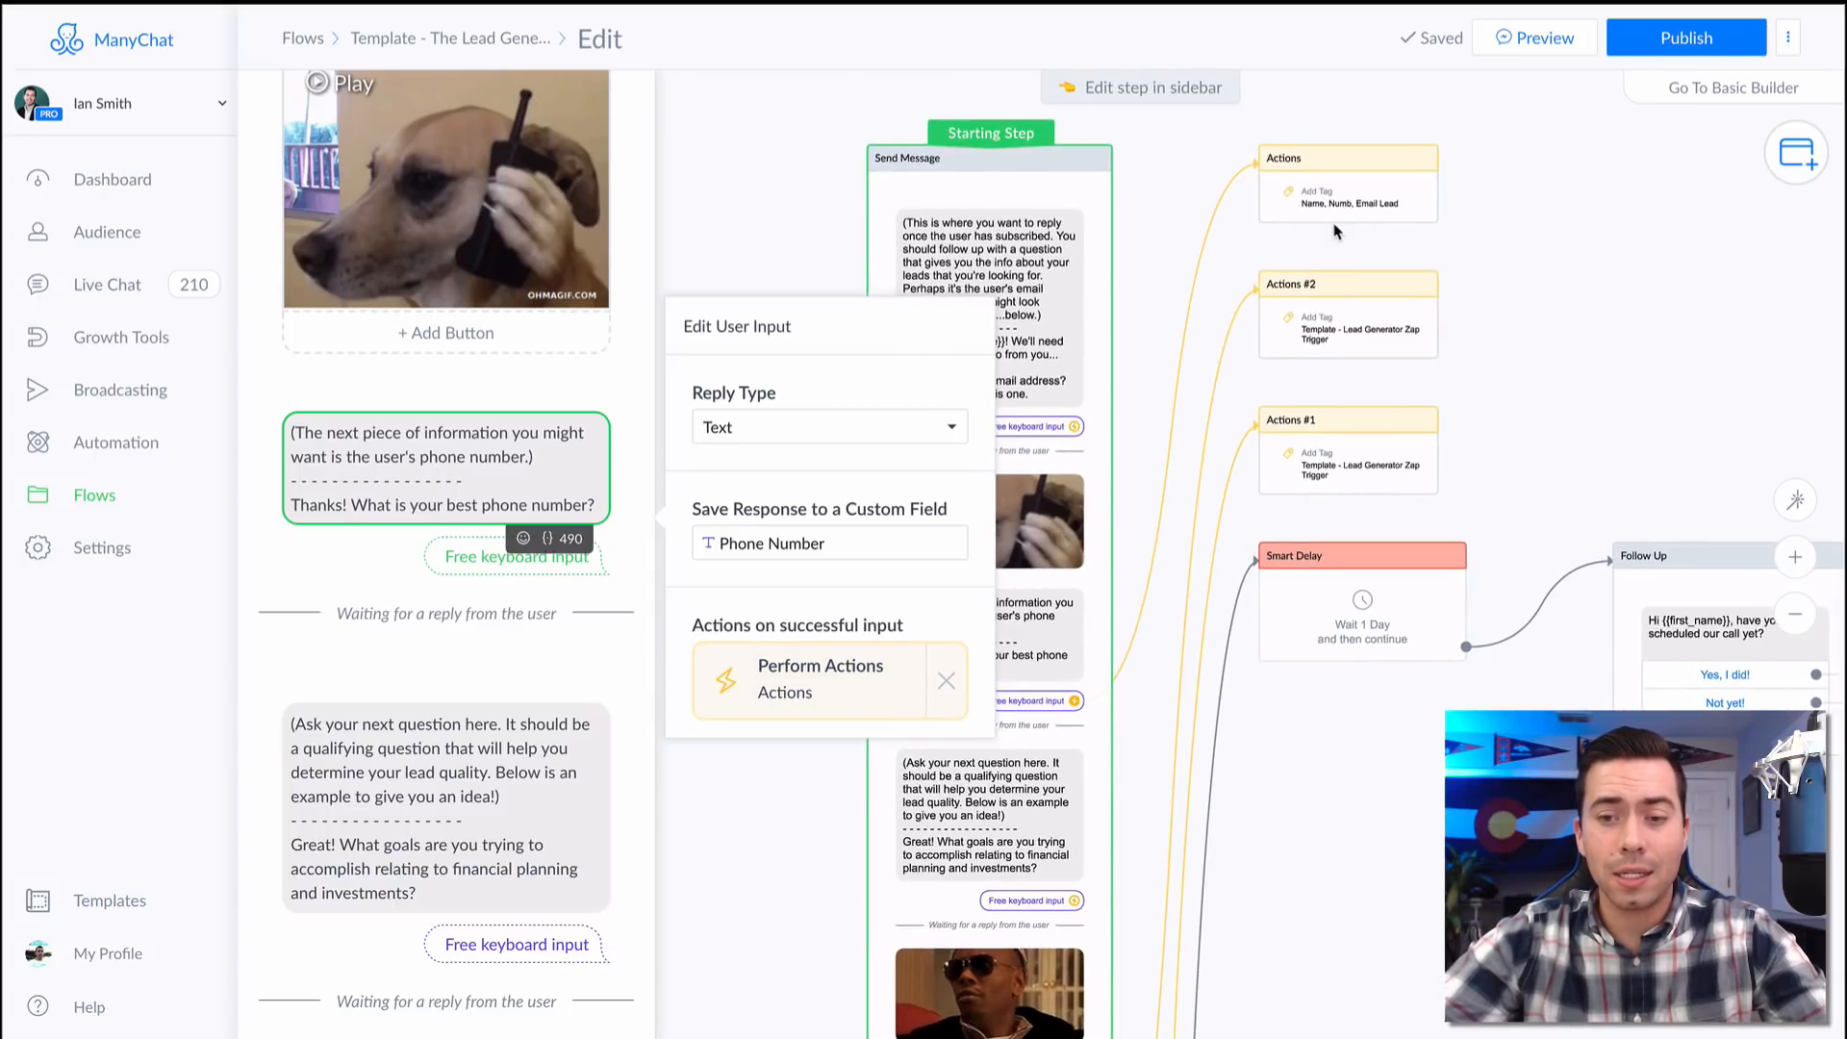
click(1347, 183)
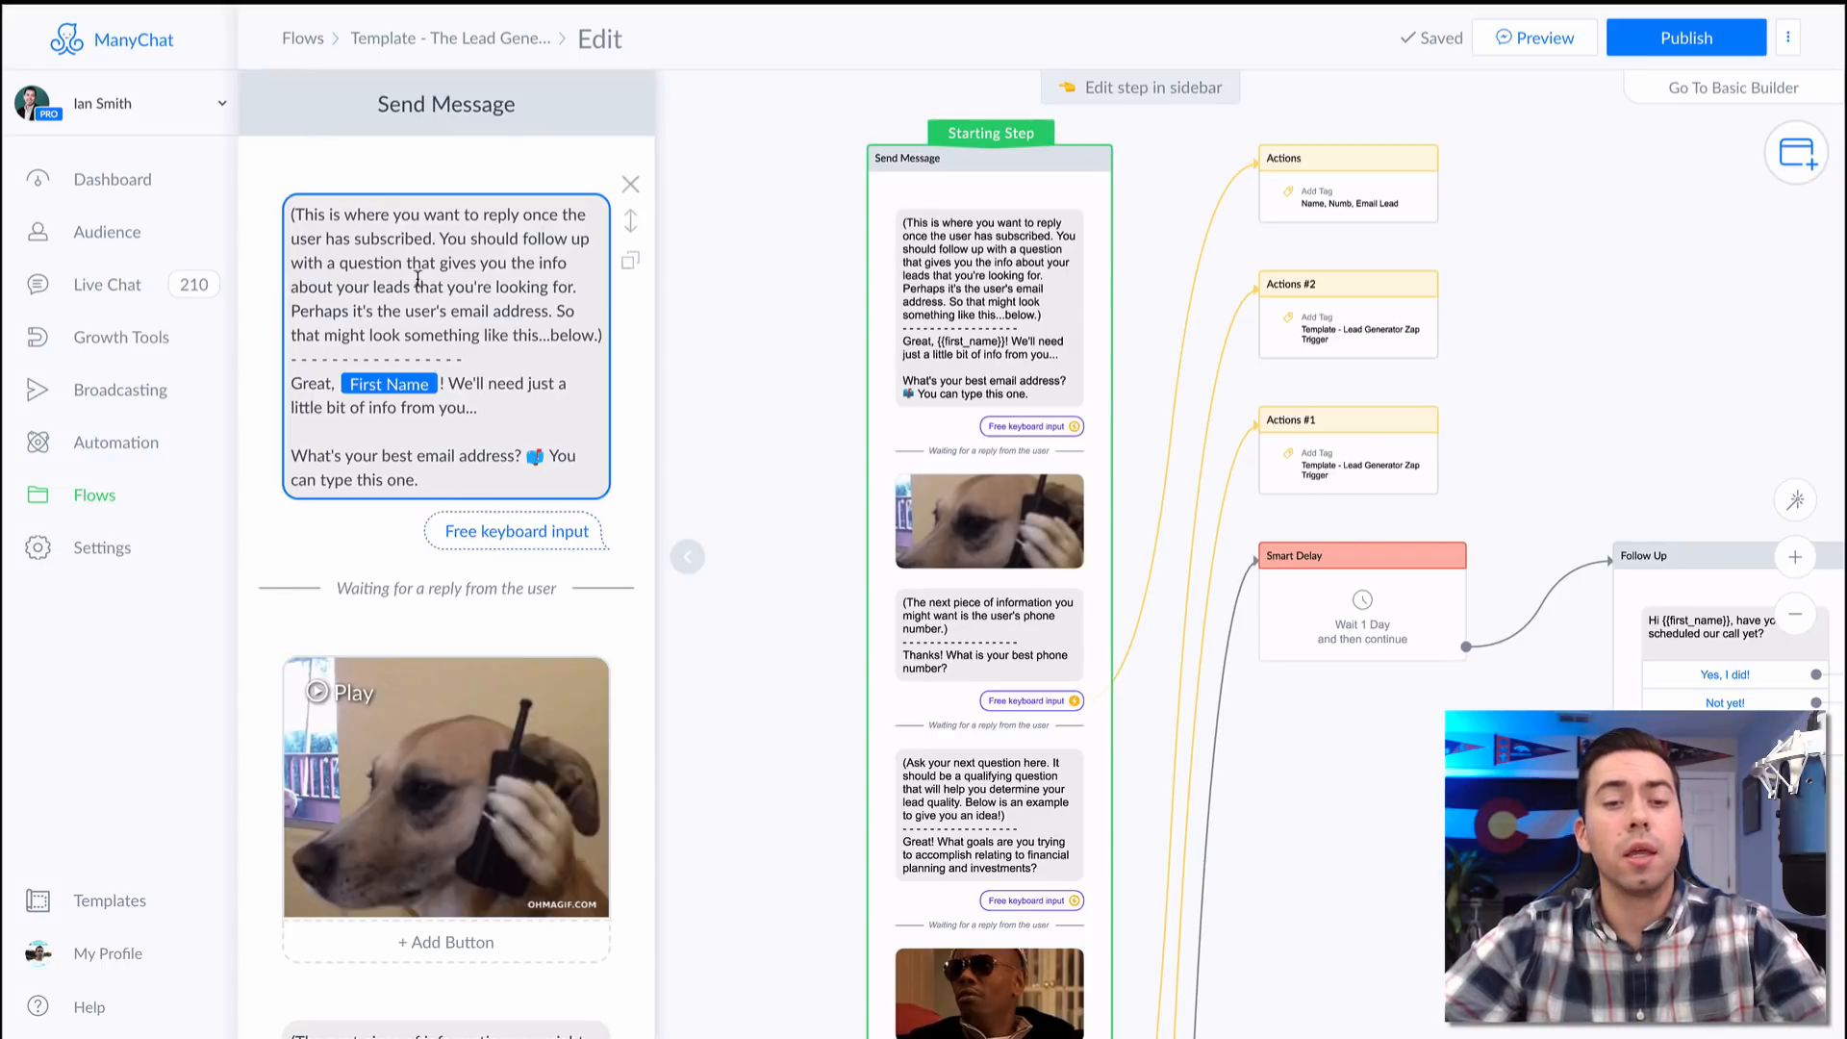
scroll(down, 3)
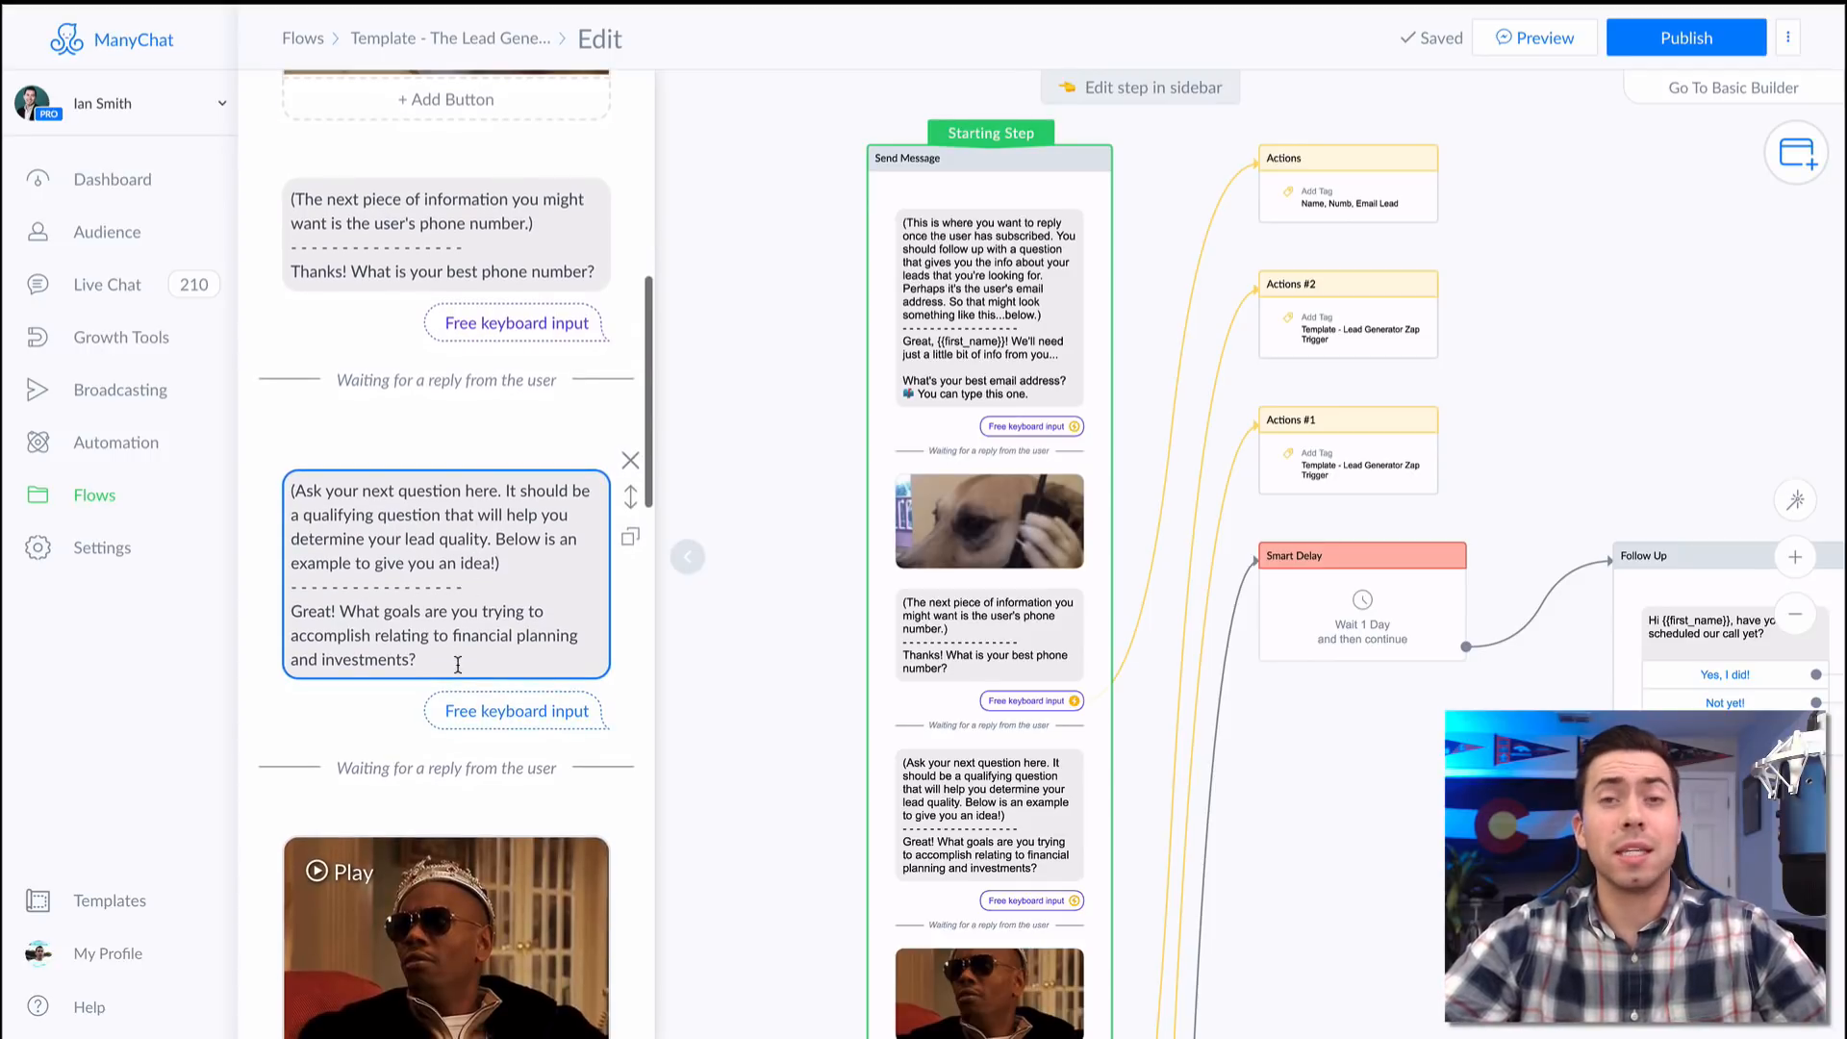
scroll(down, 3)
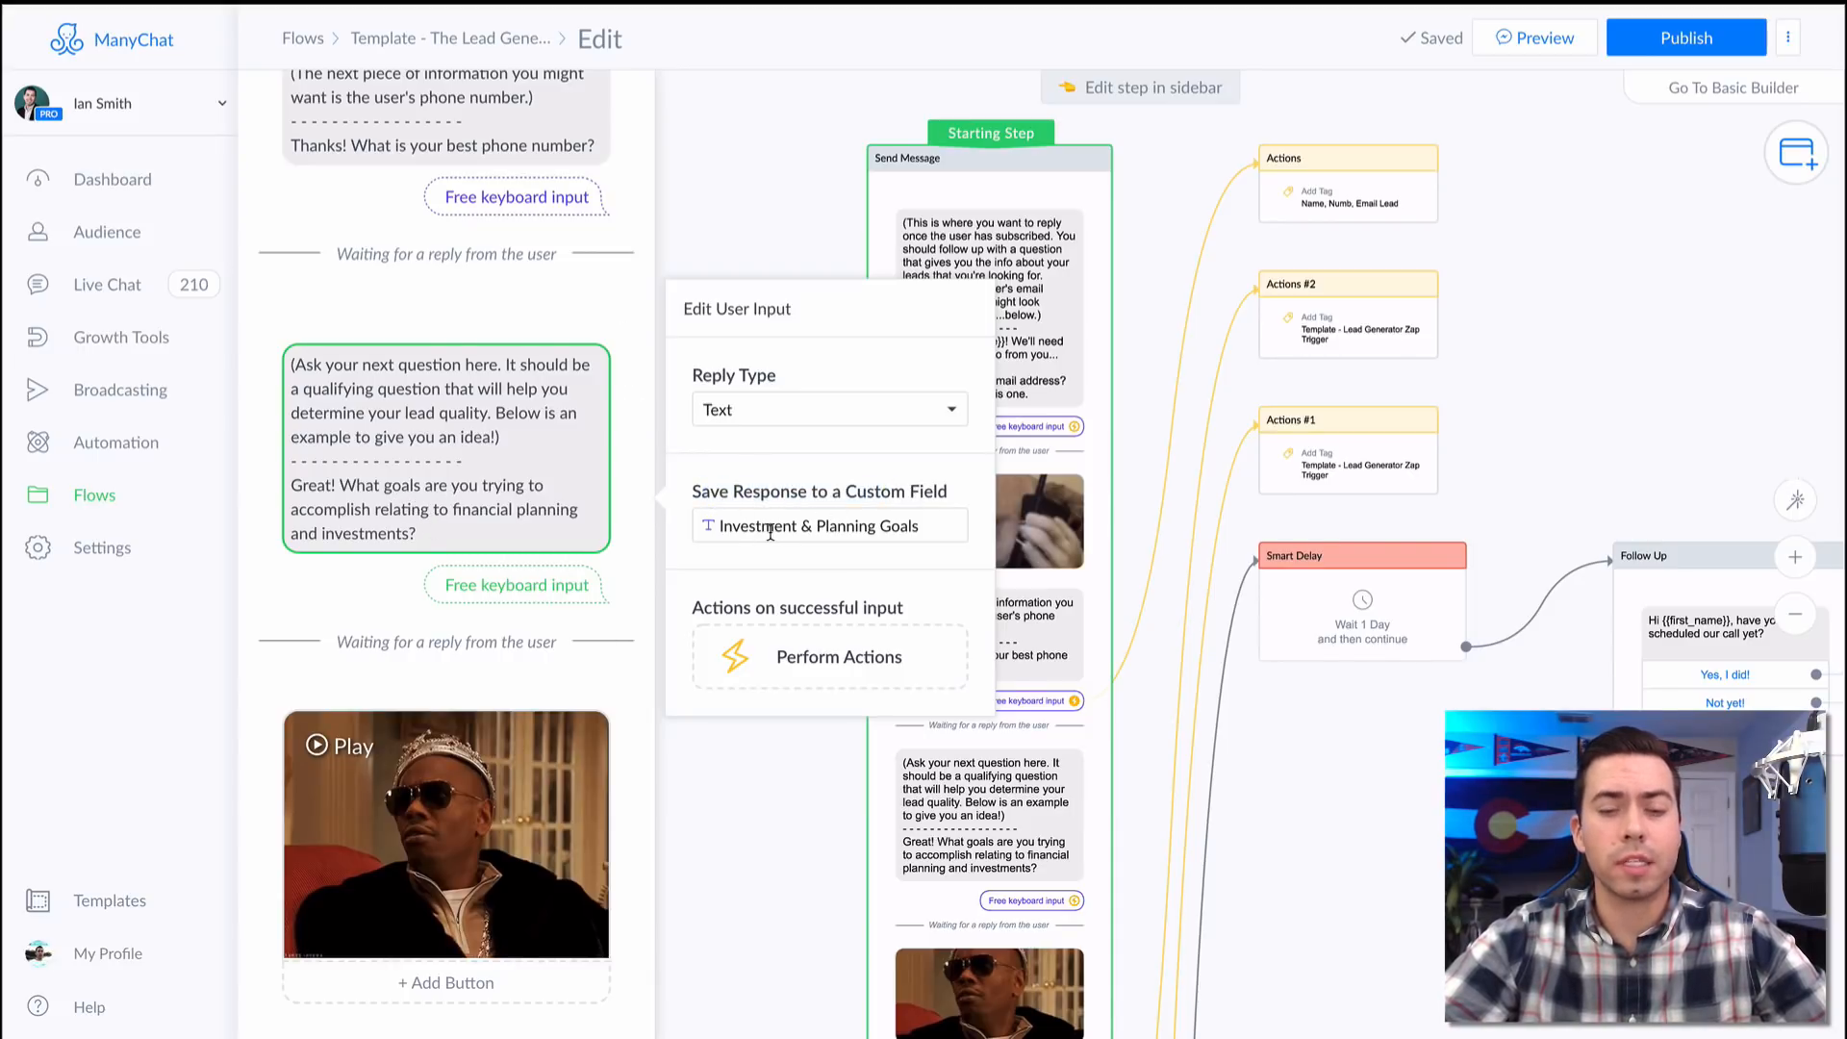
scroll(down, 3)
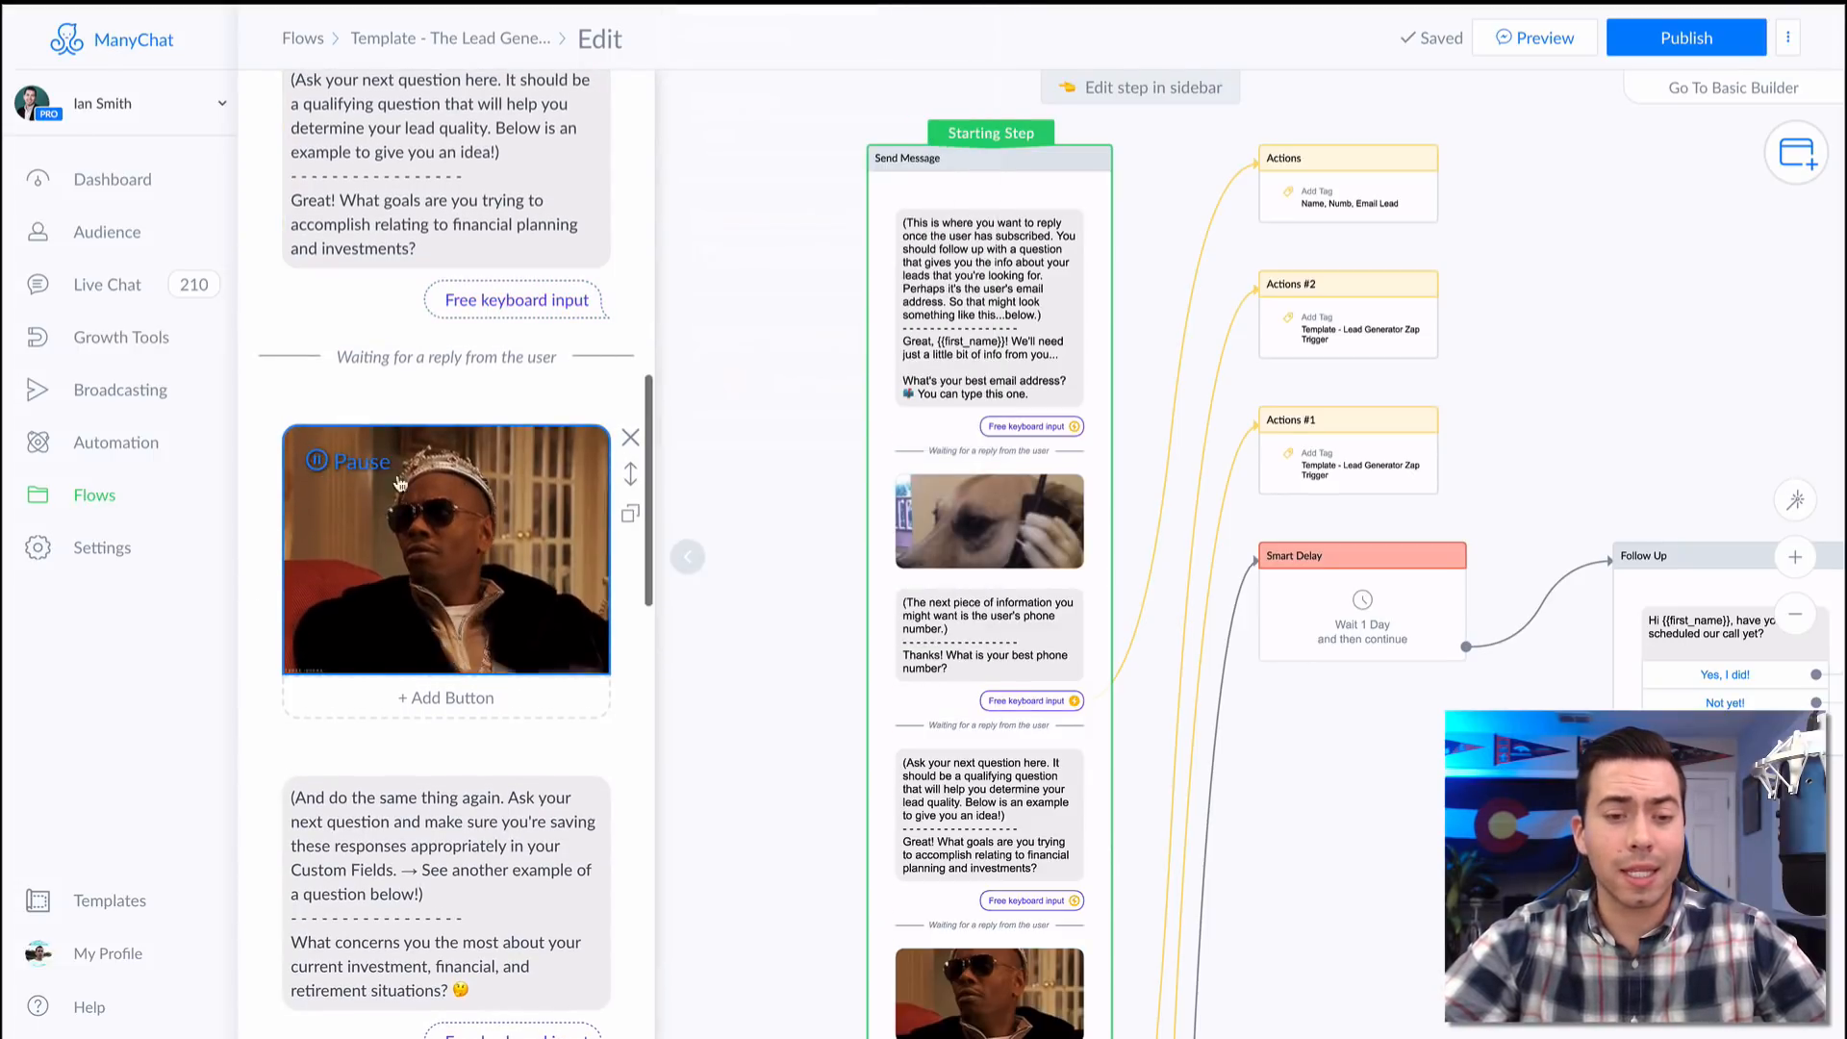
scroll(down, 3)
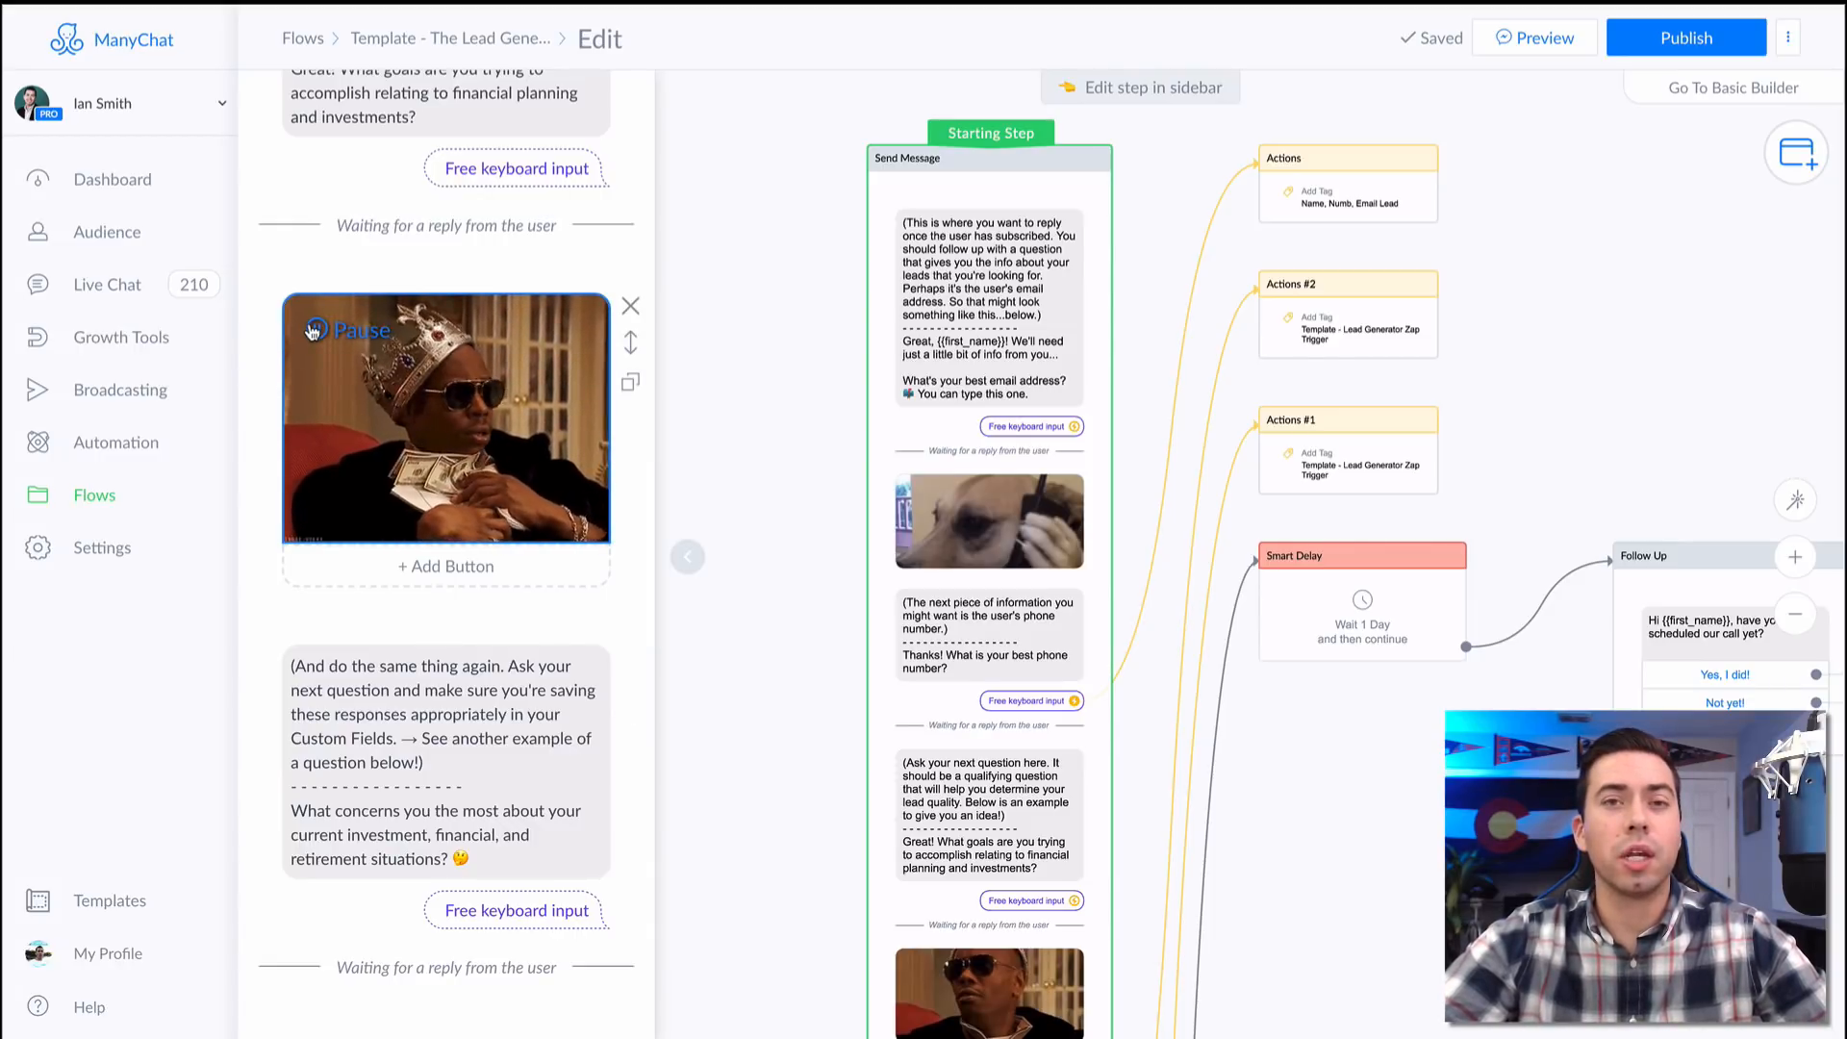
click(445, 417)
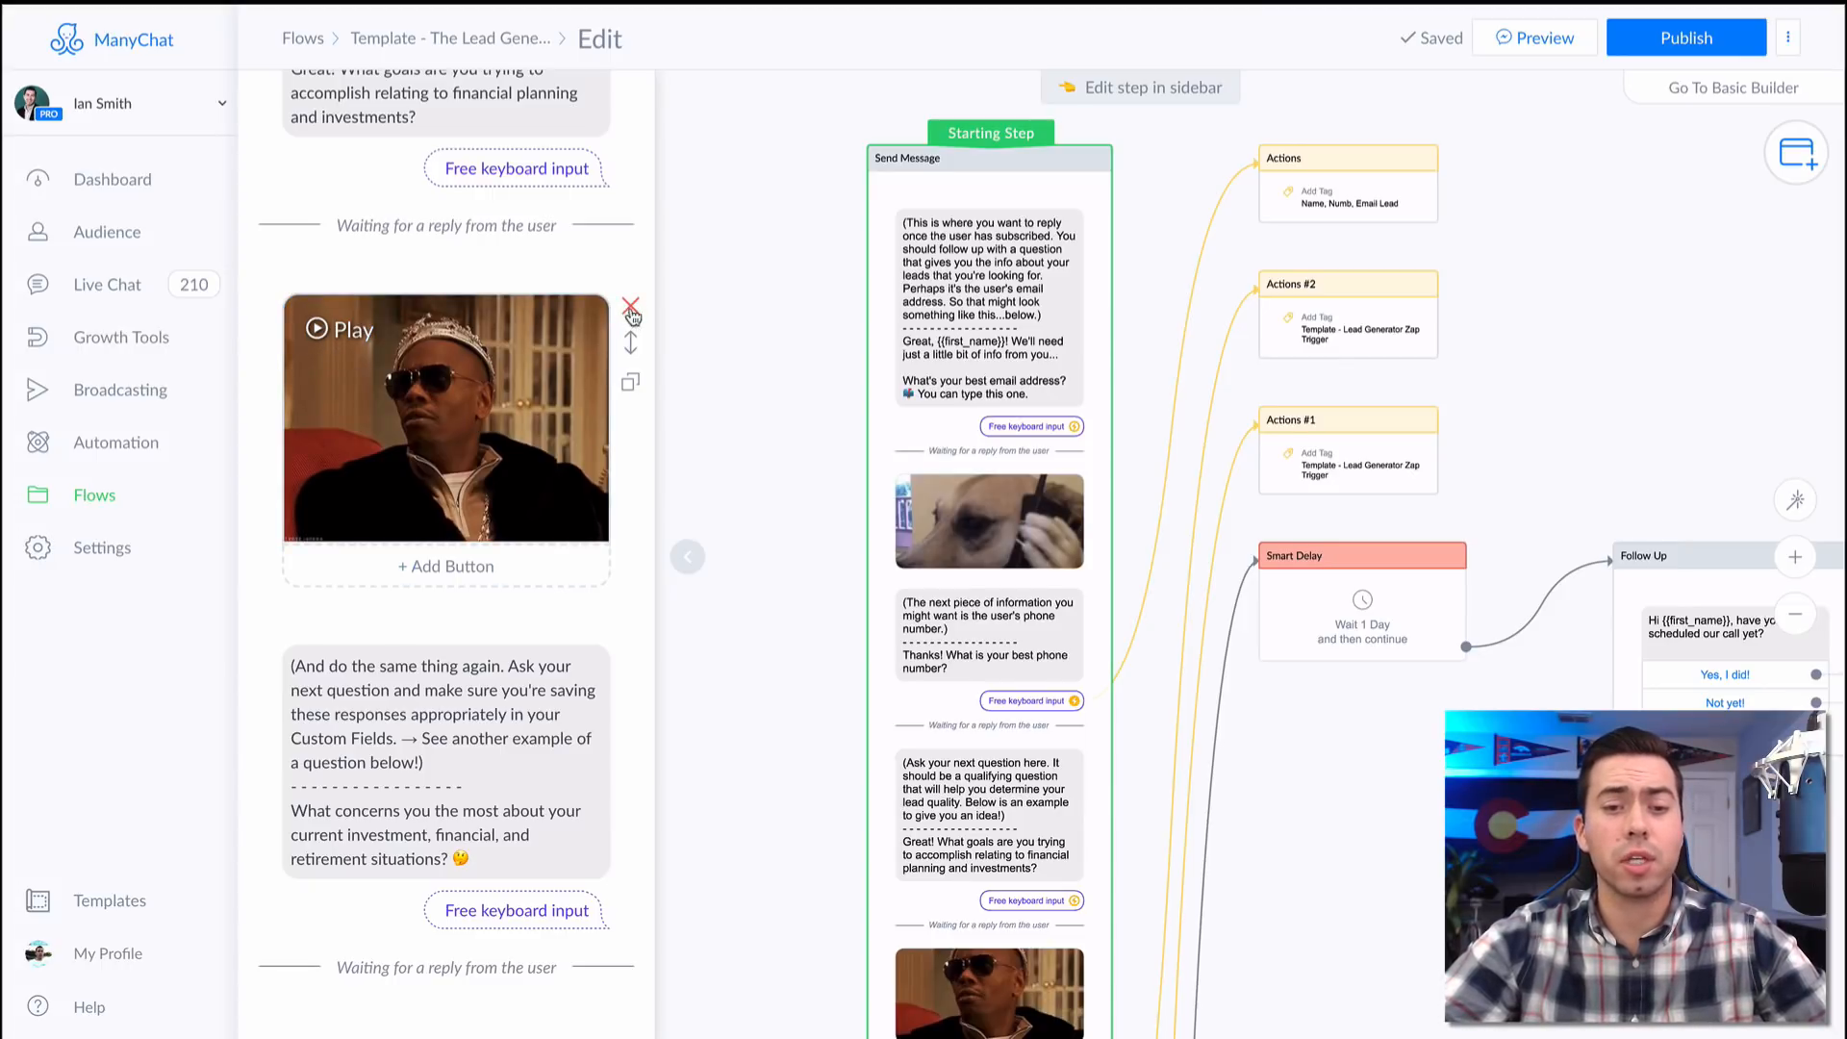
scroll(down, 3)
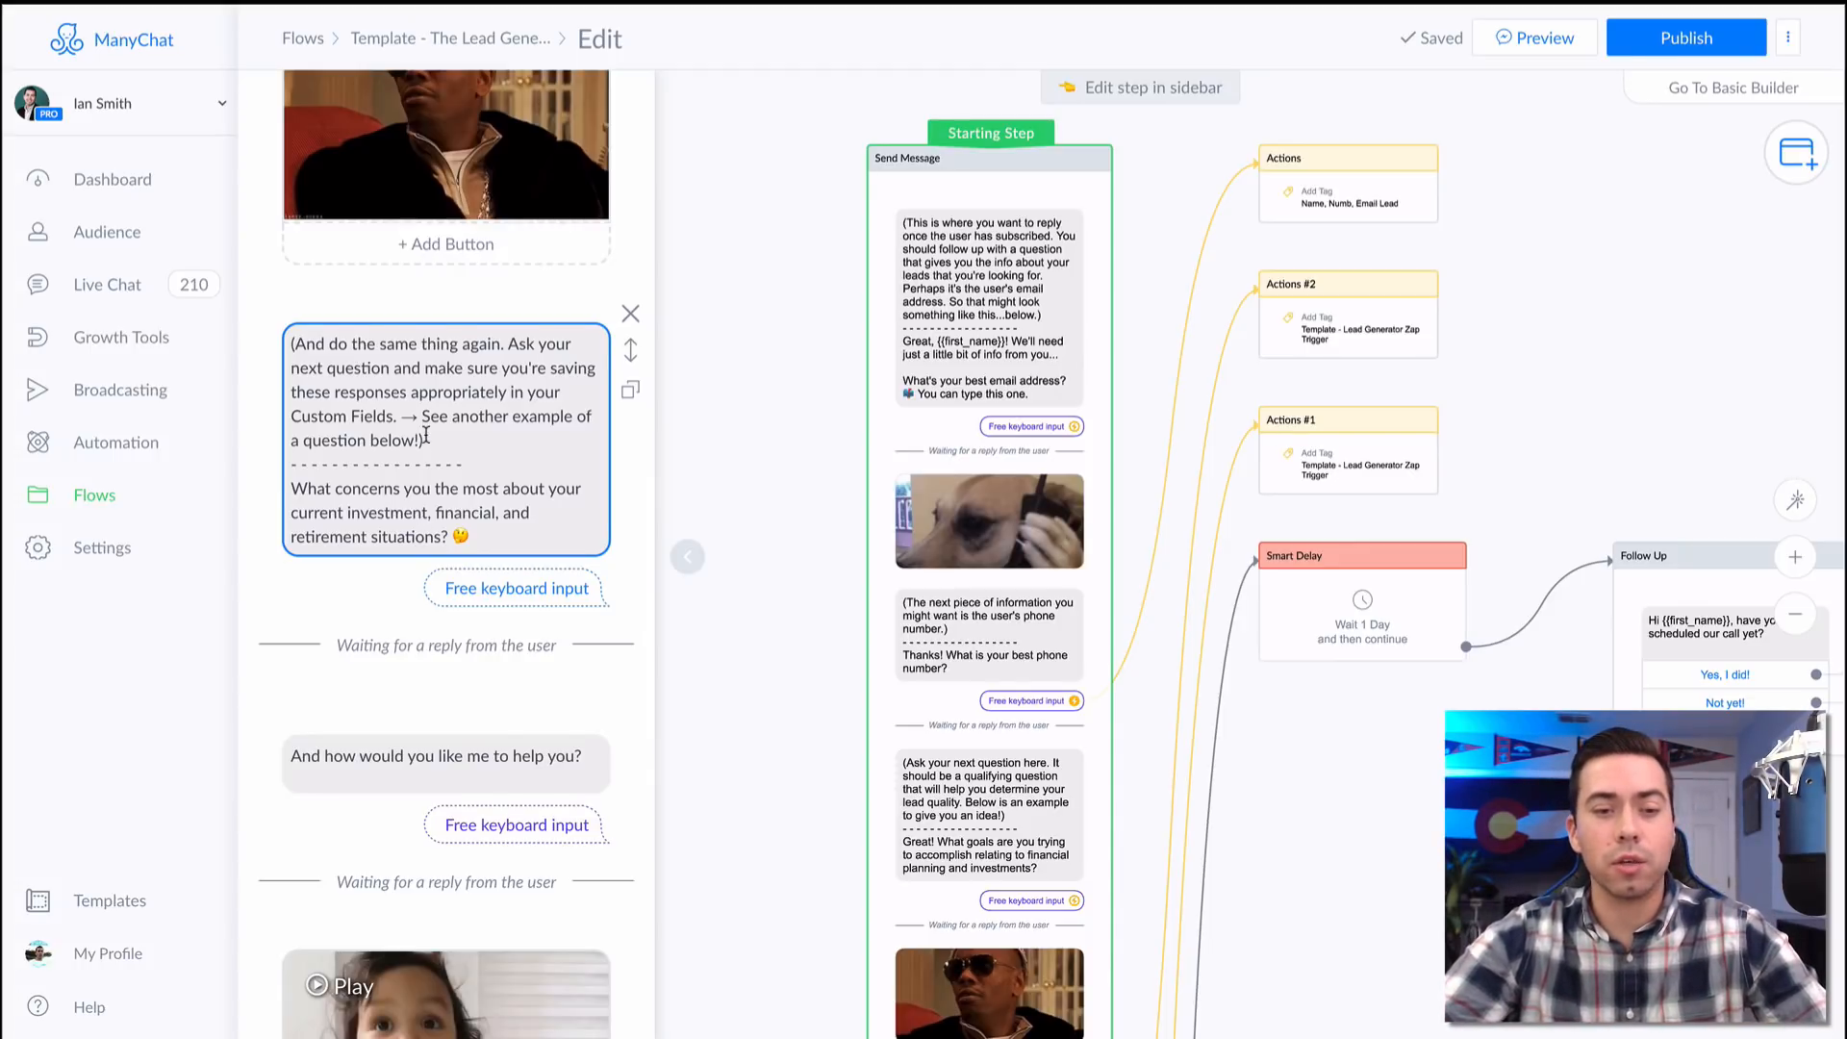
click(514, 588)
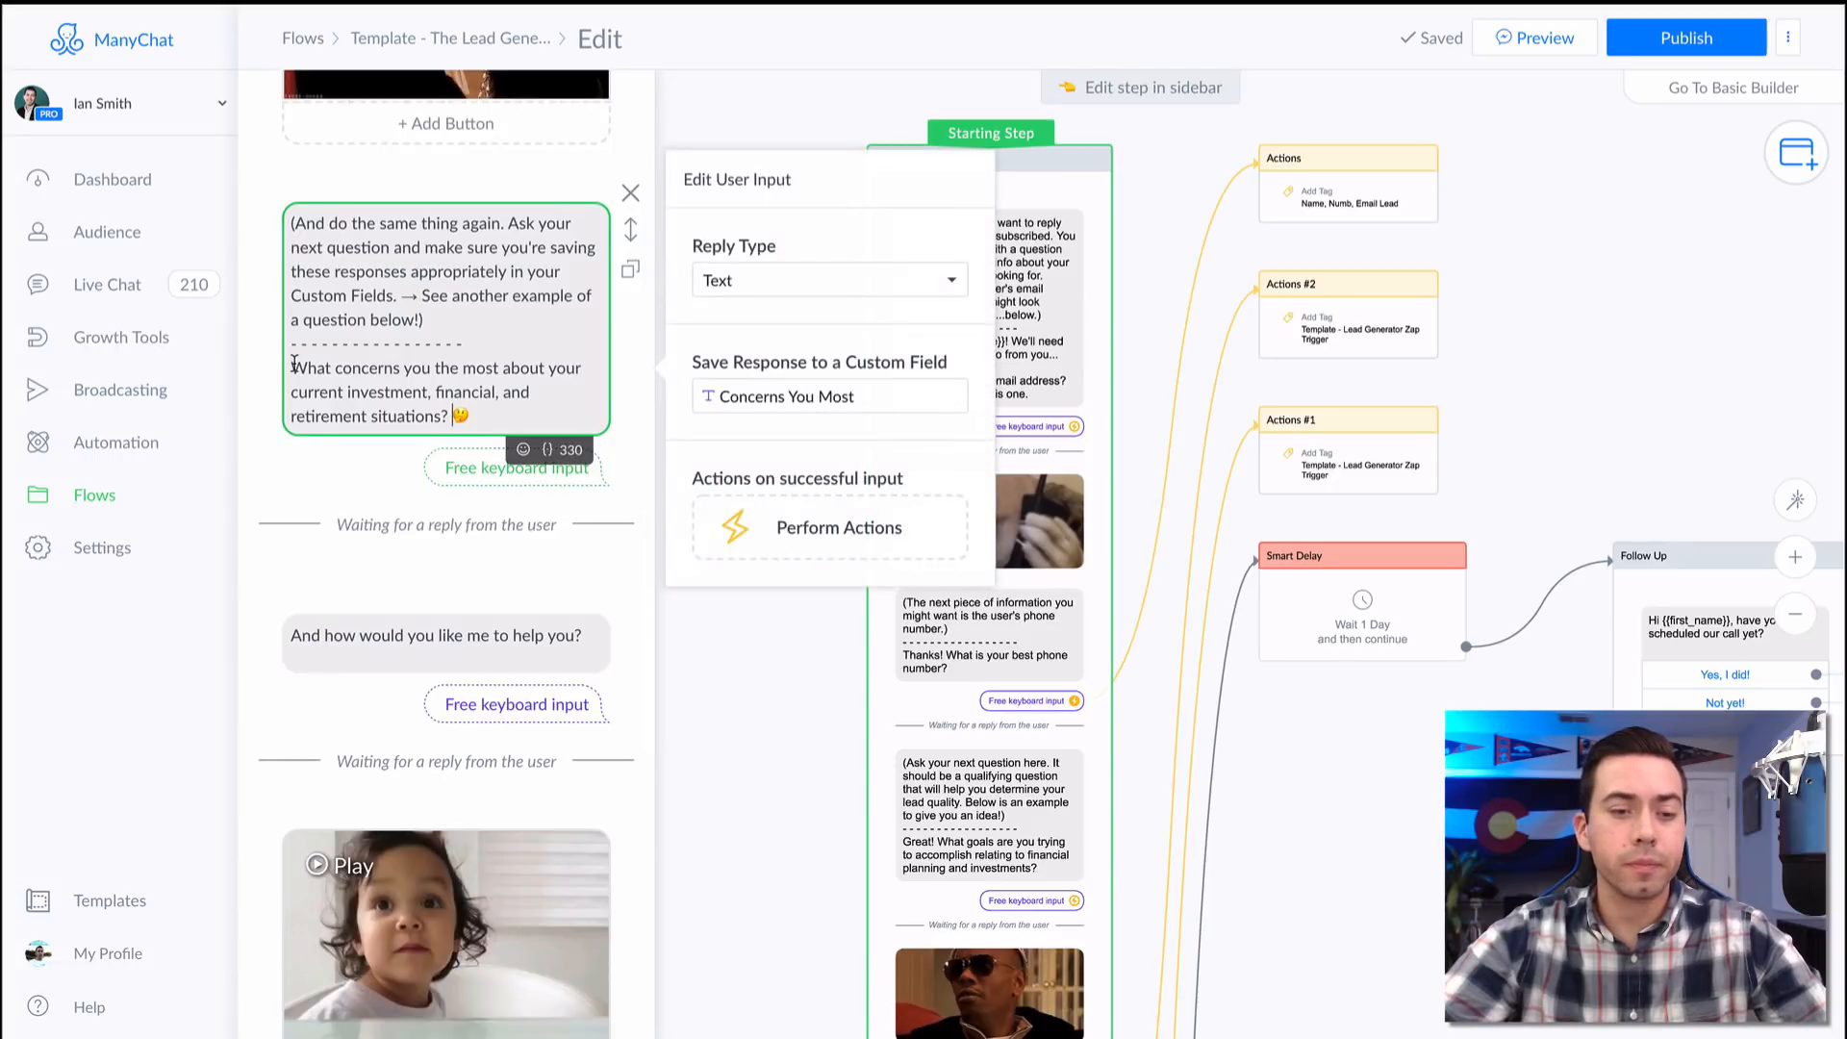
drag(293, 367, 467, 416)
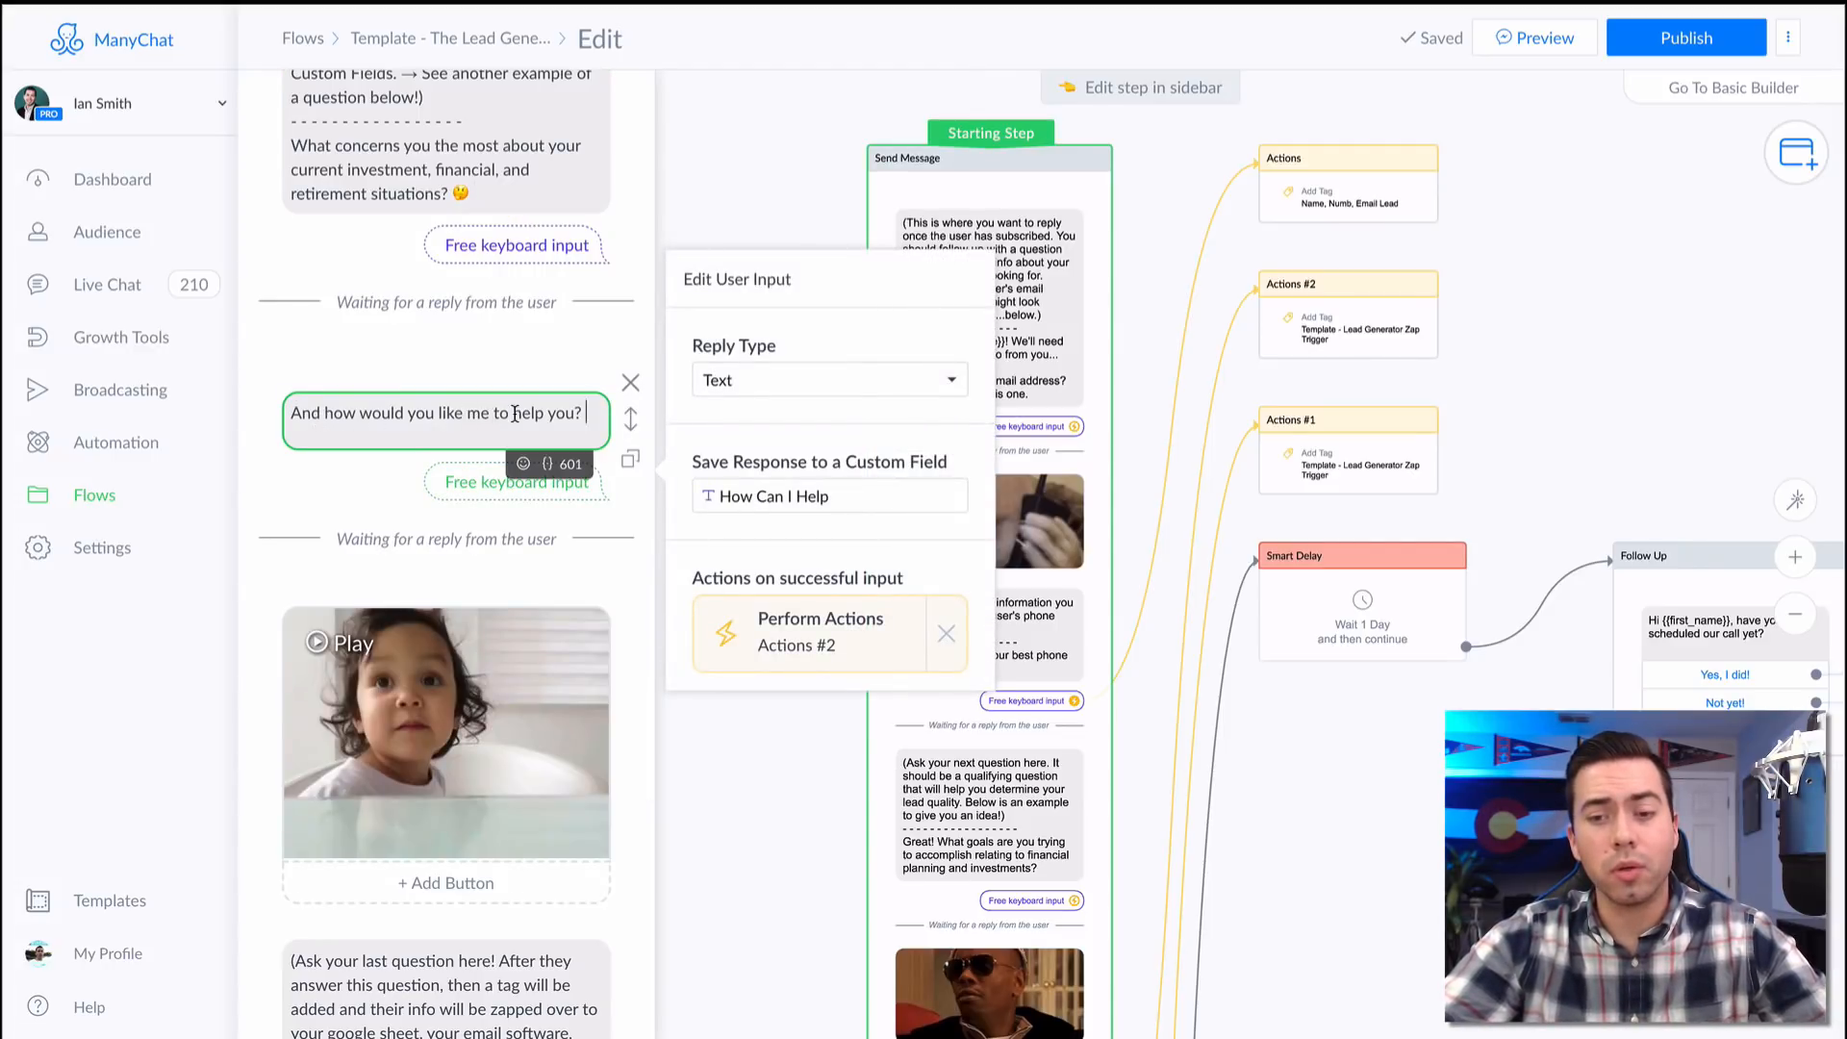
mouse_move(819, 633)
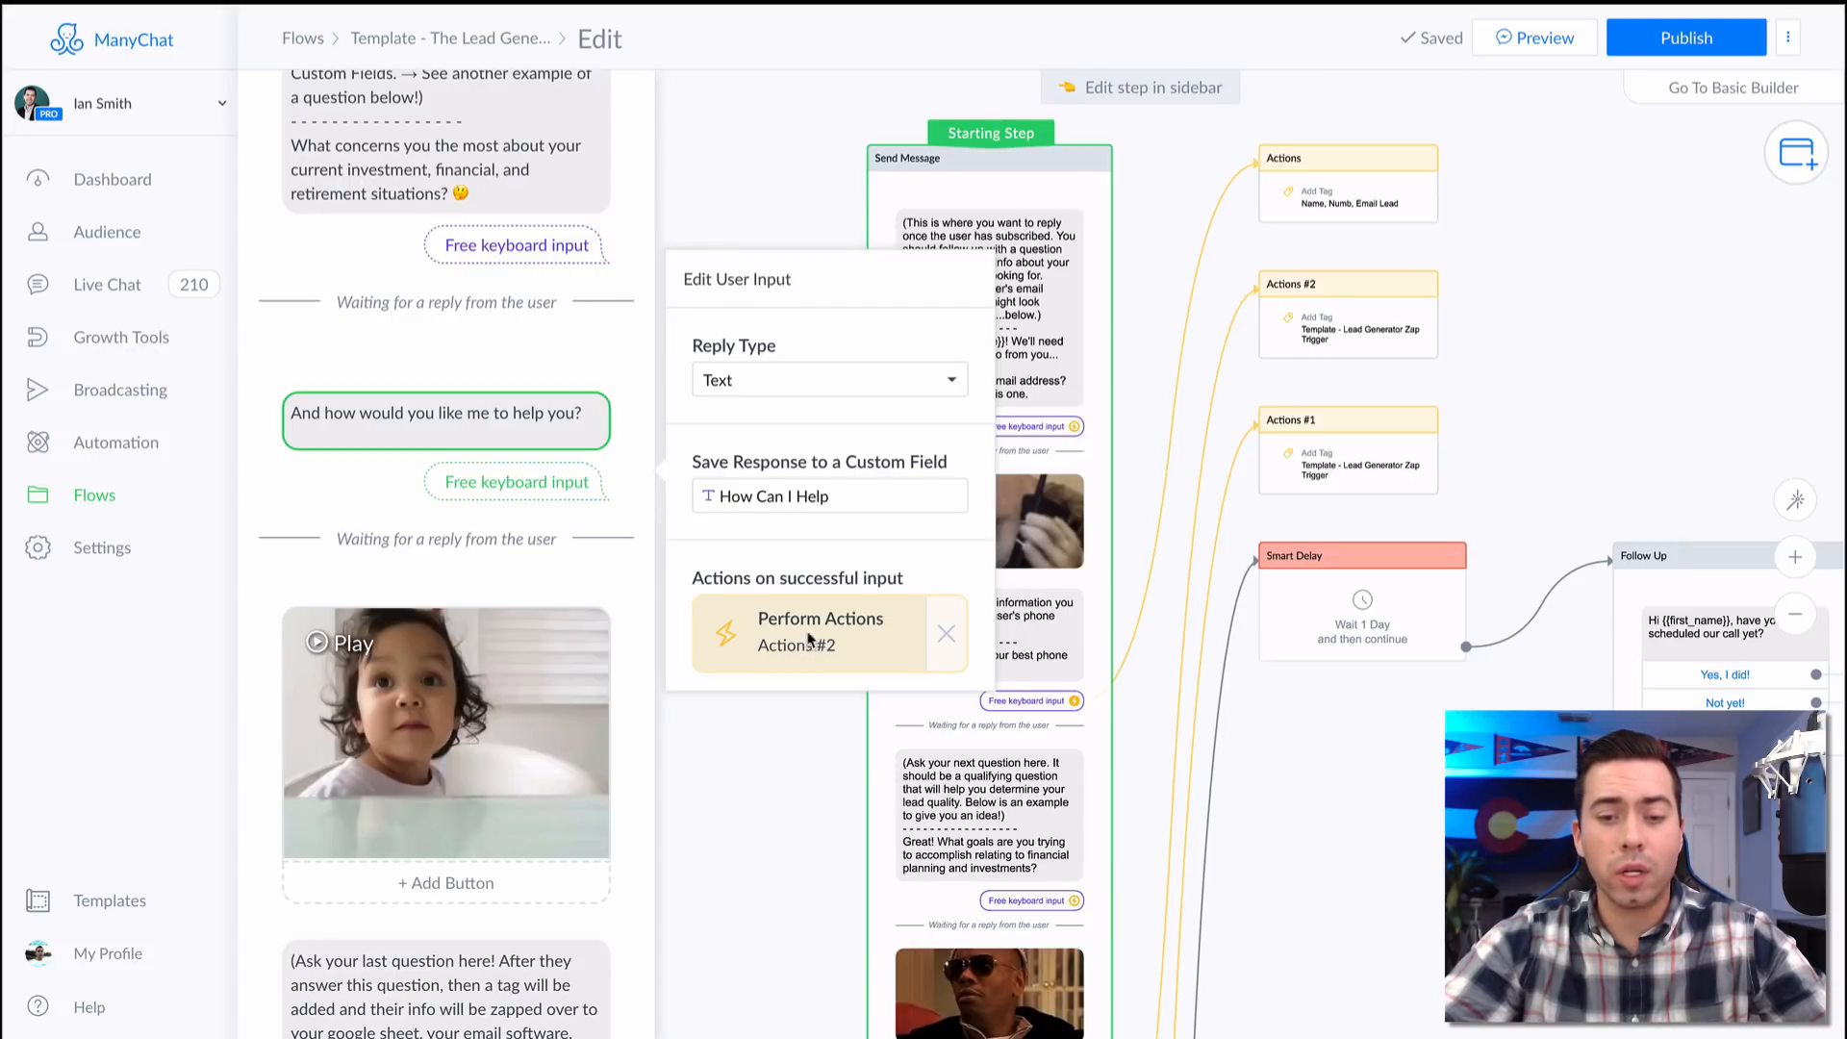
click(820, 631)
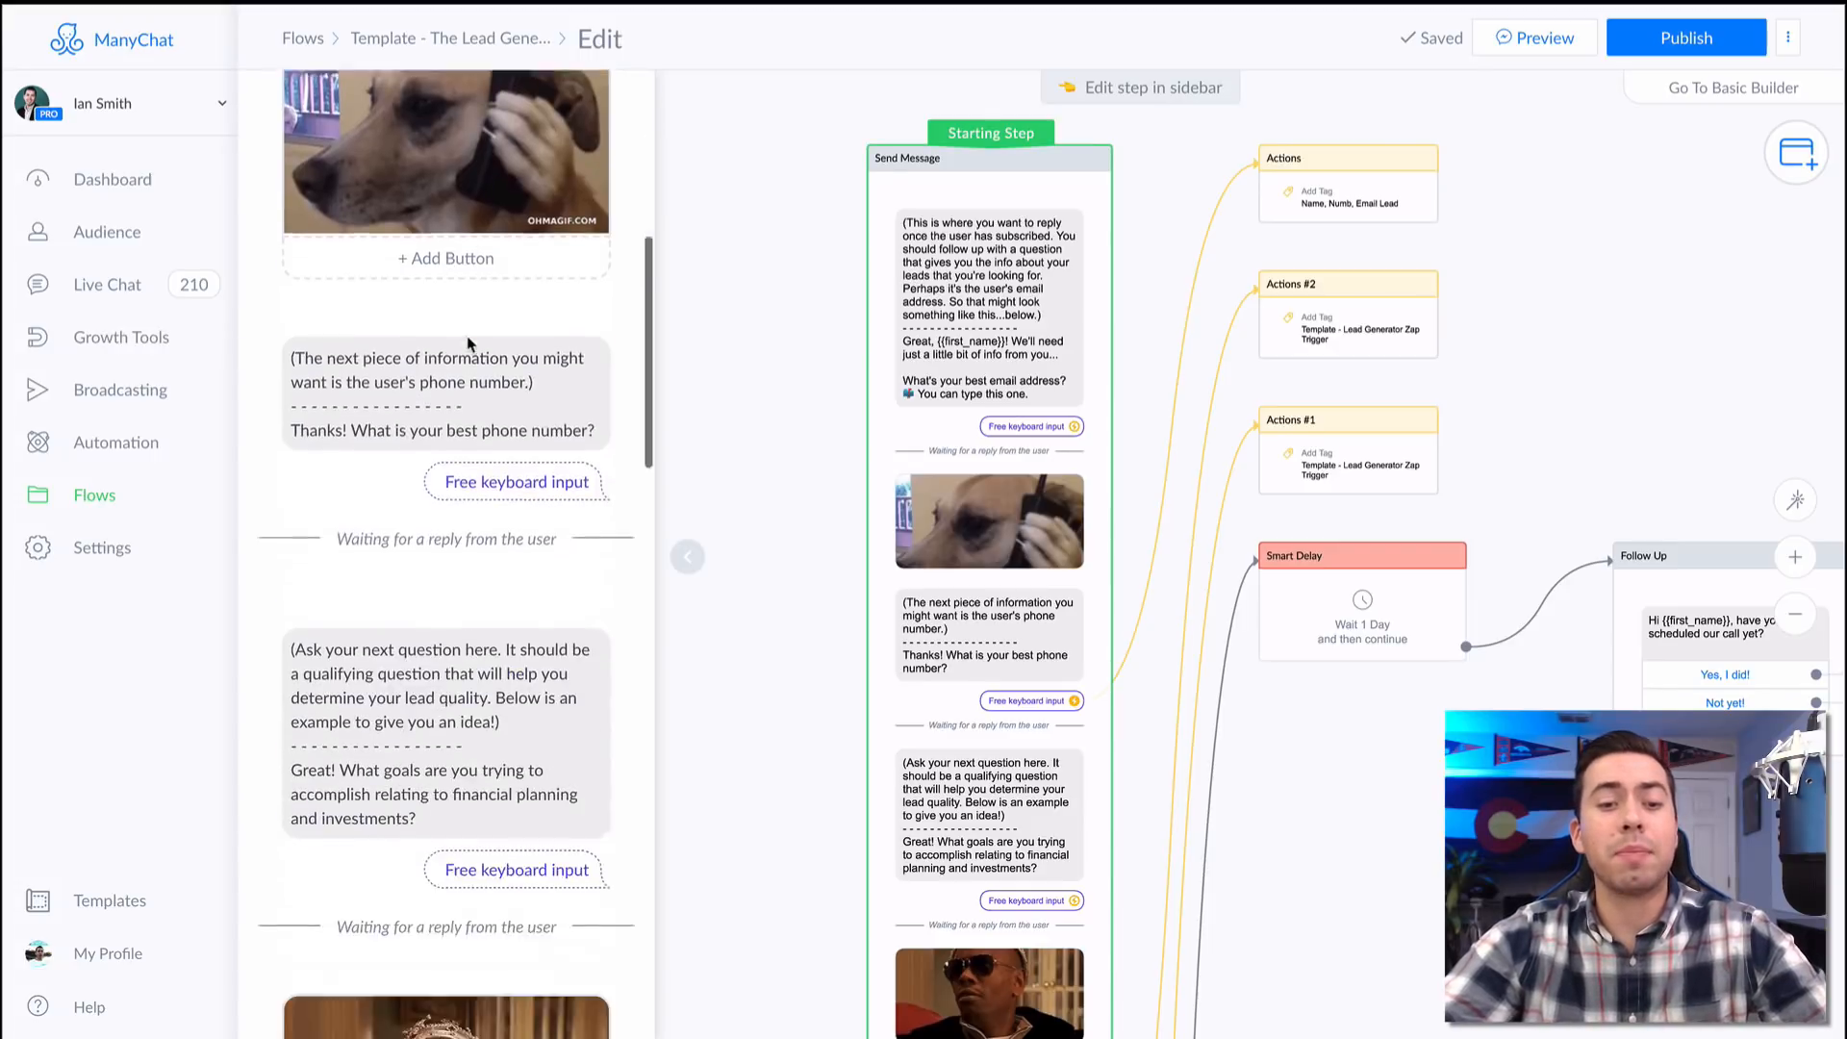
scroll(down, 3)
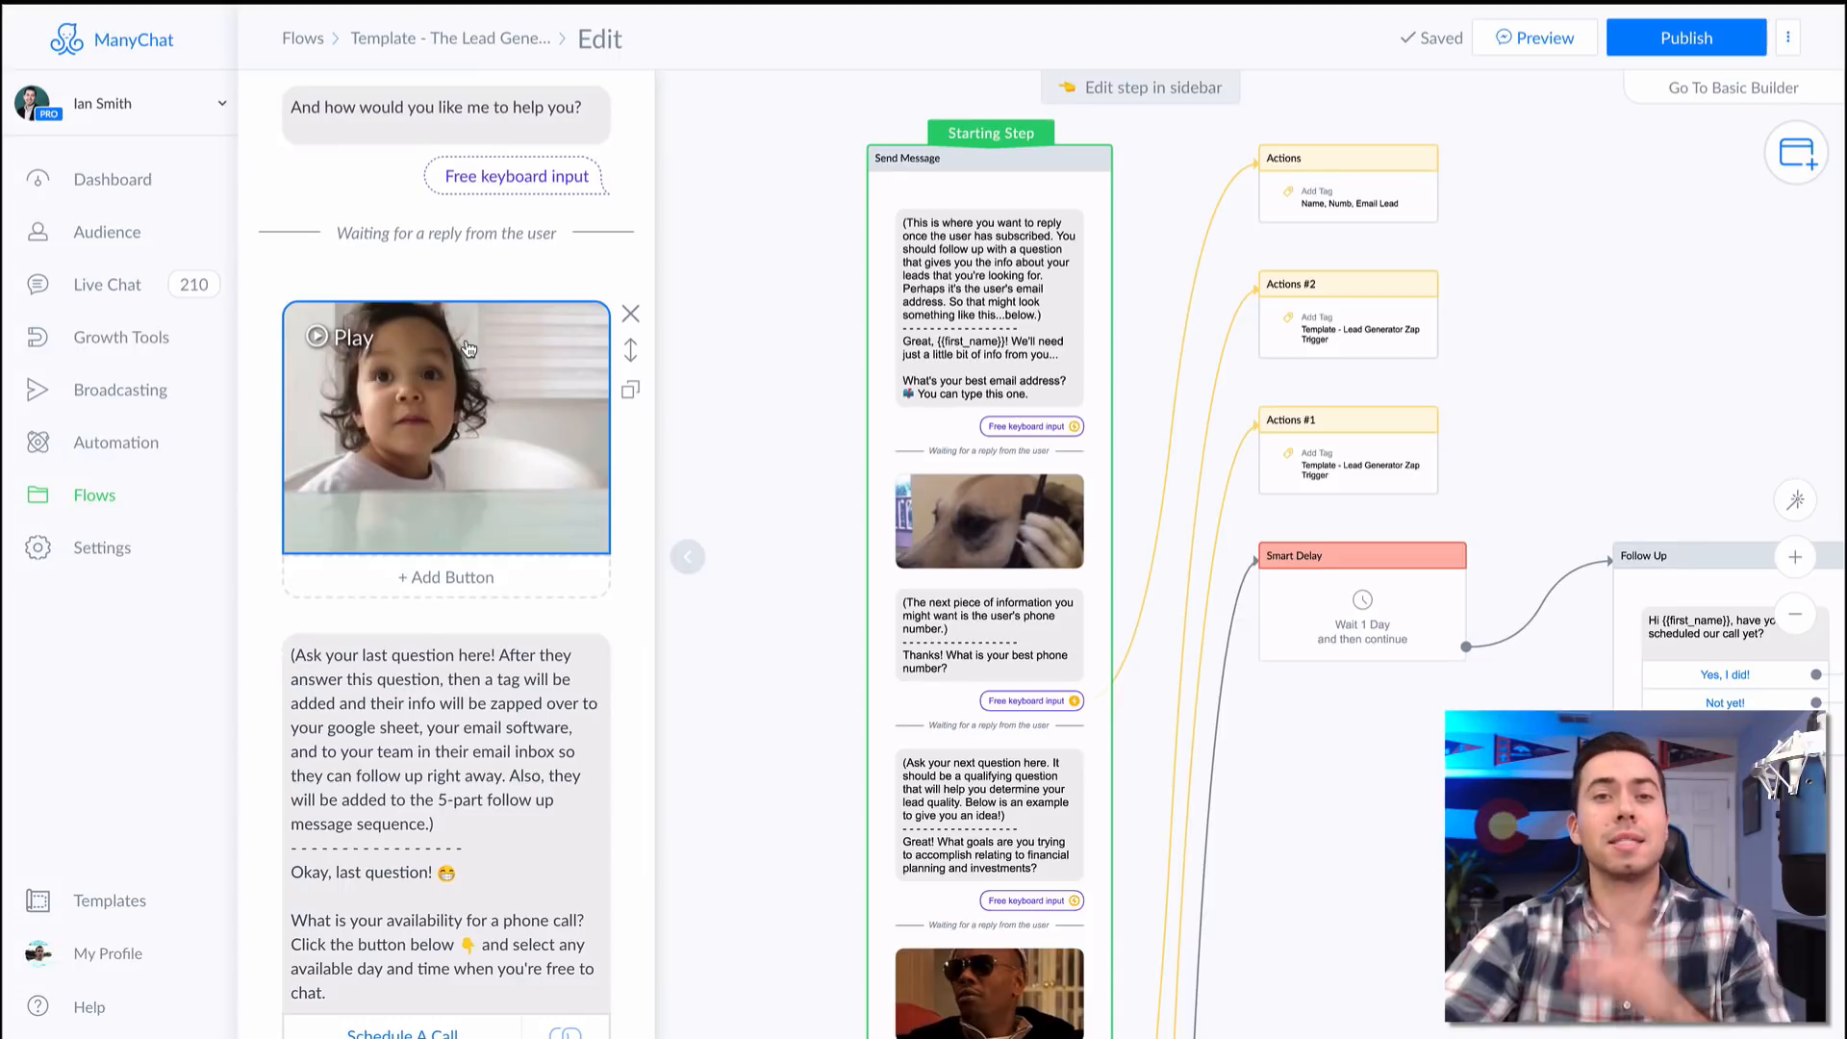
scroll(down, 3)
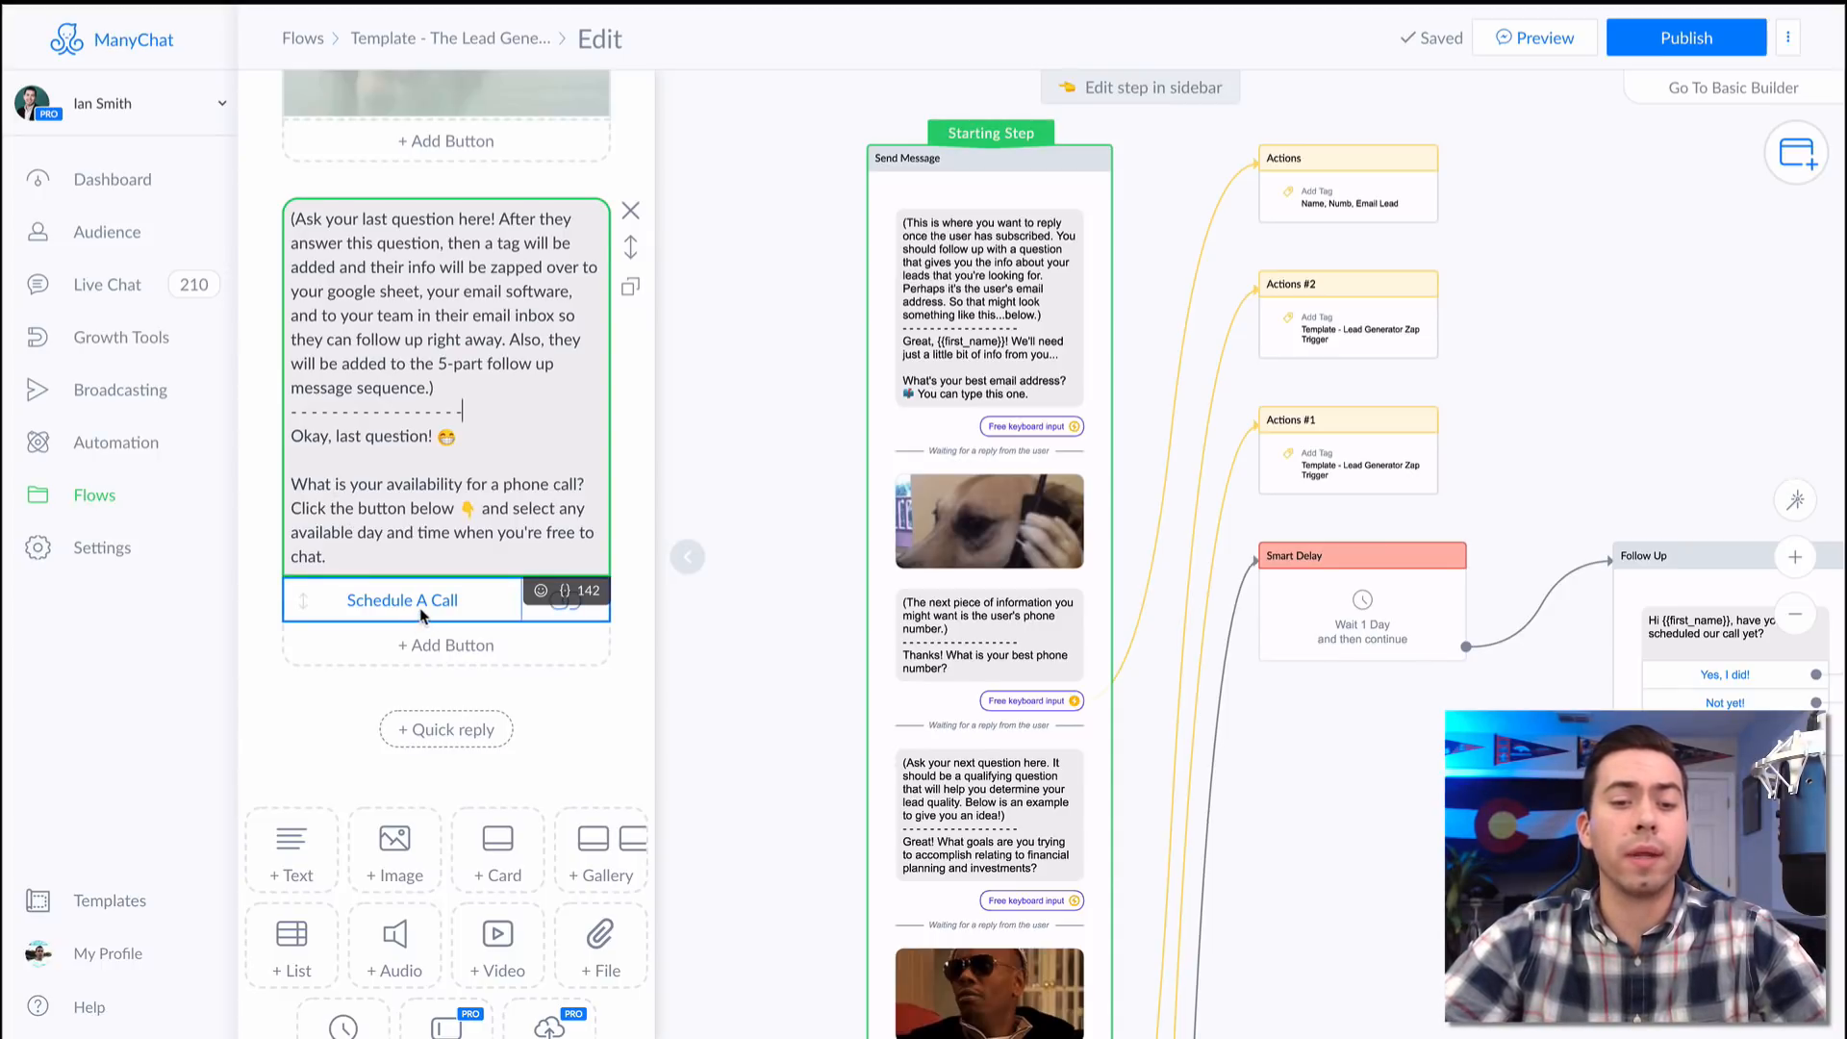
click(402, 599)
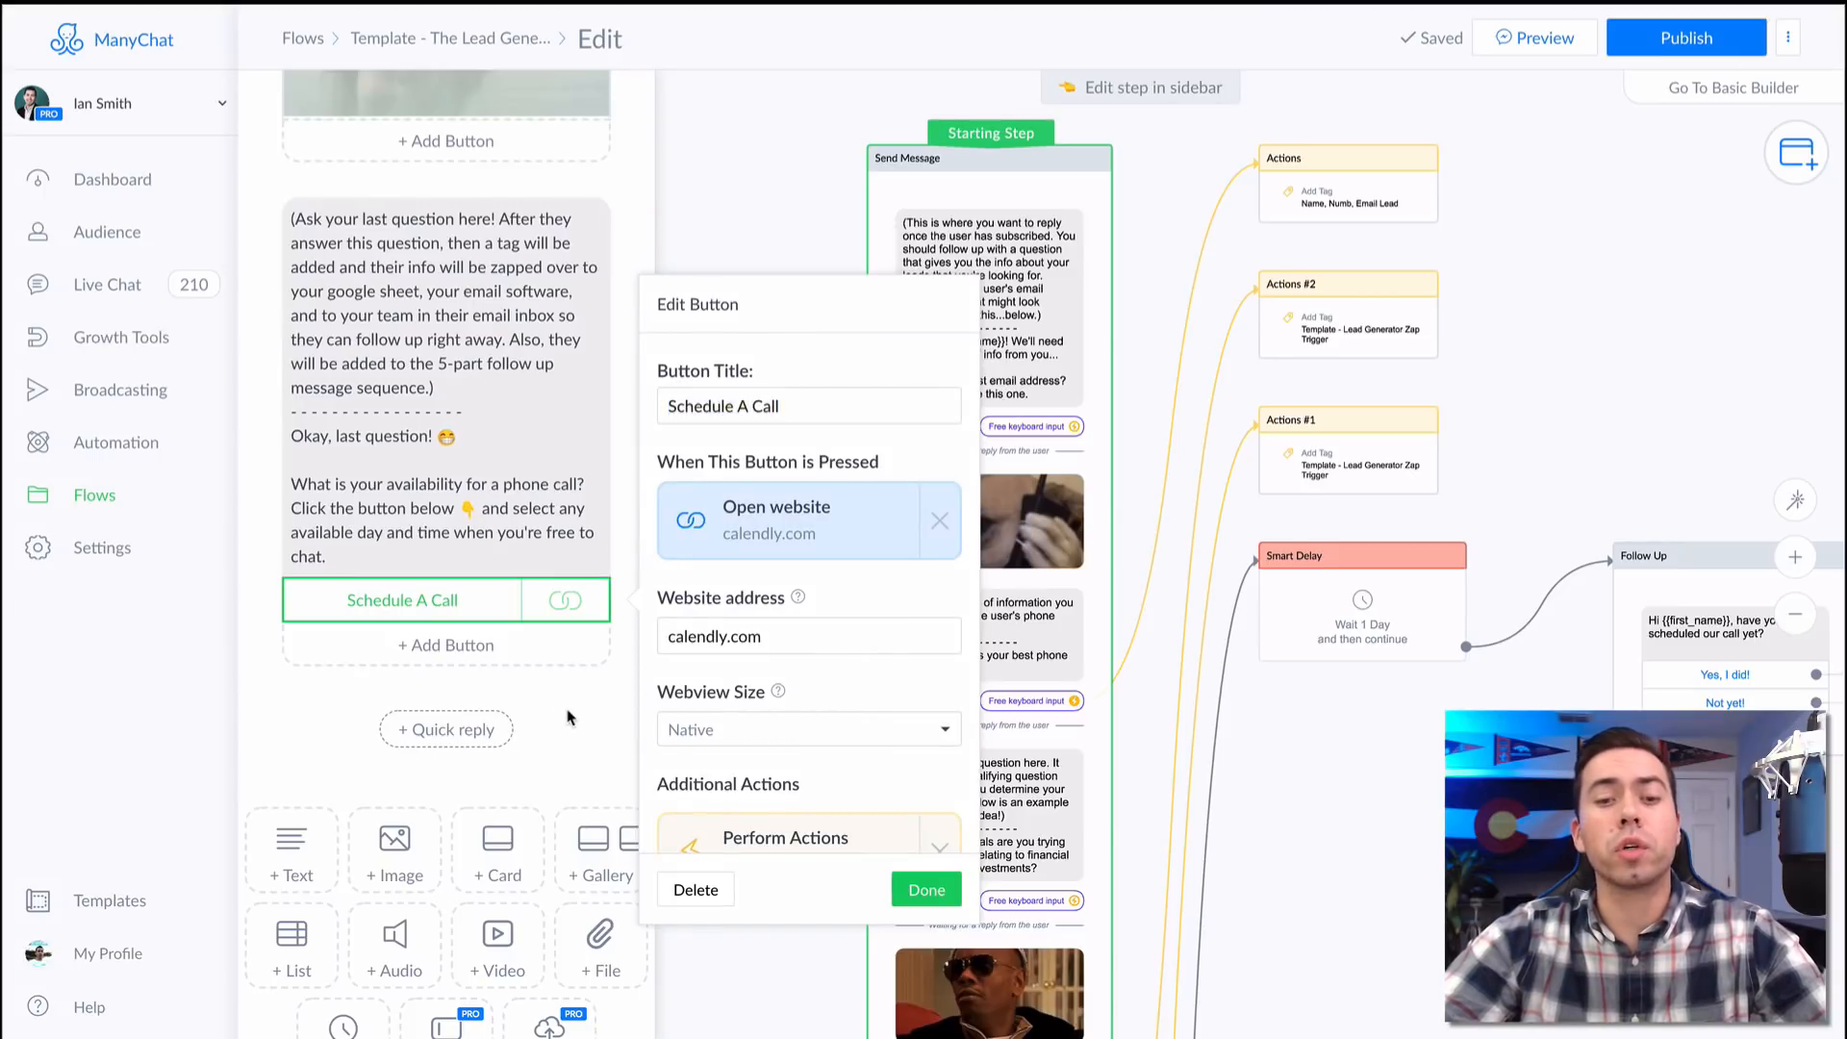
click(925, 889)
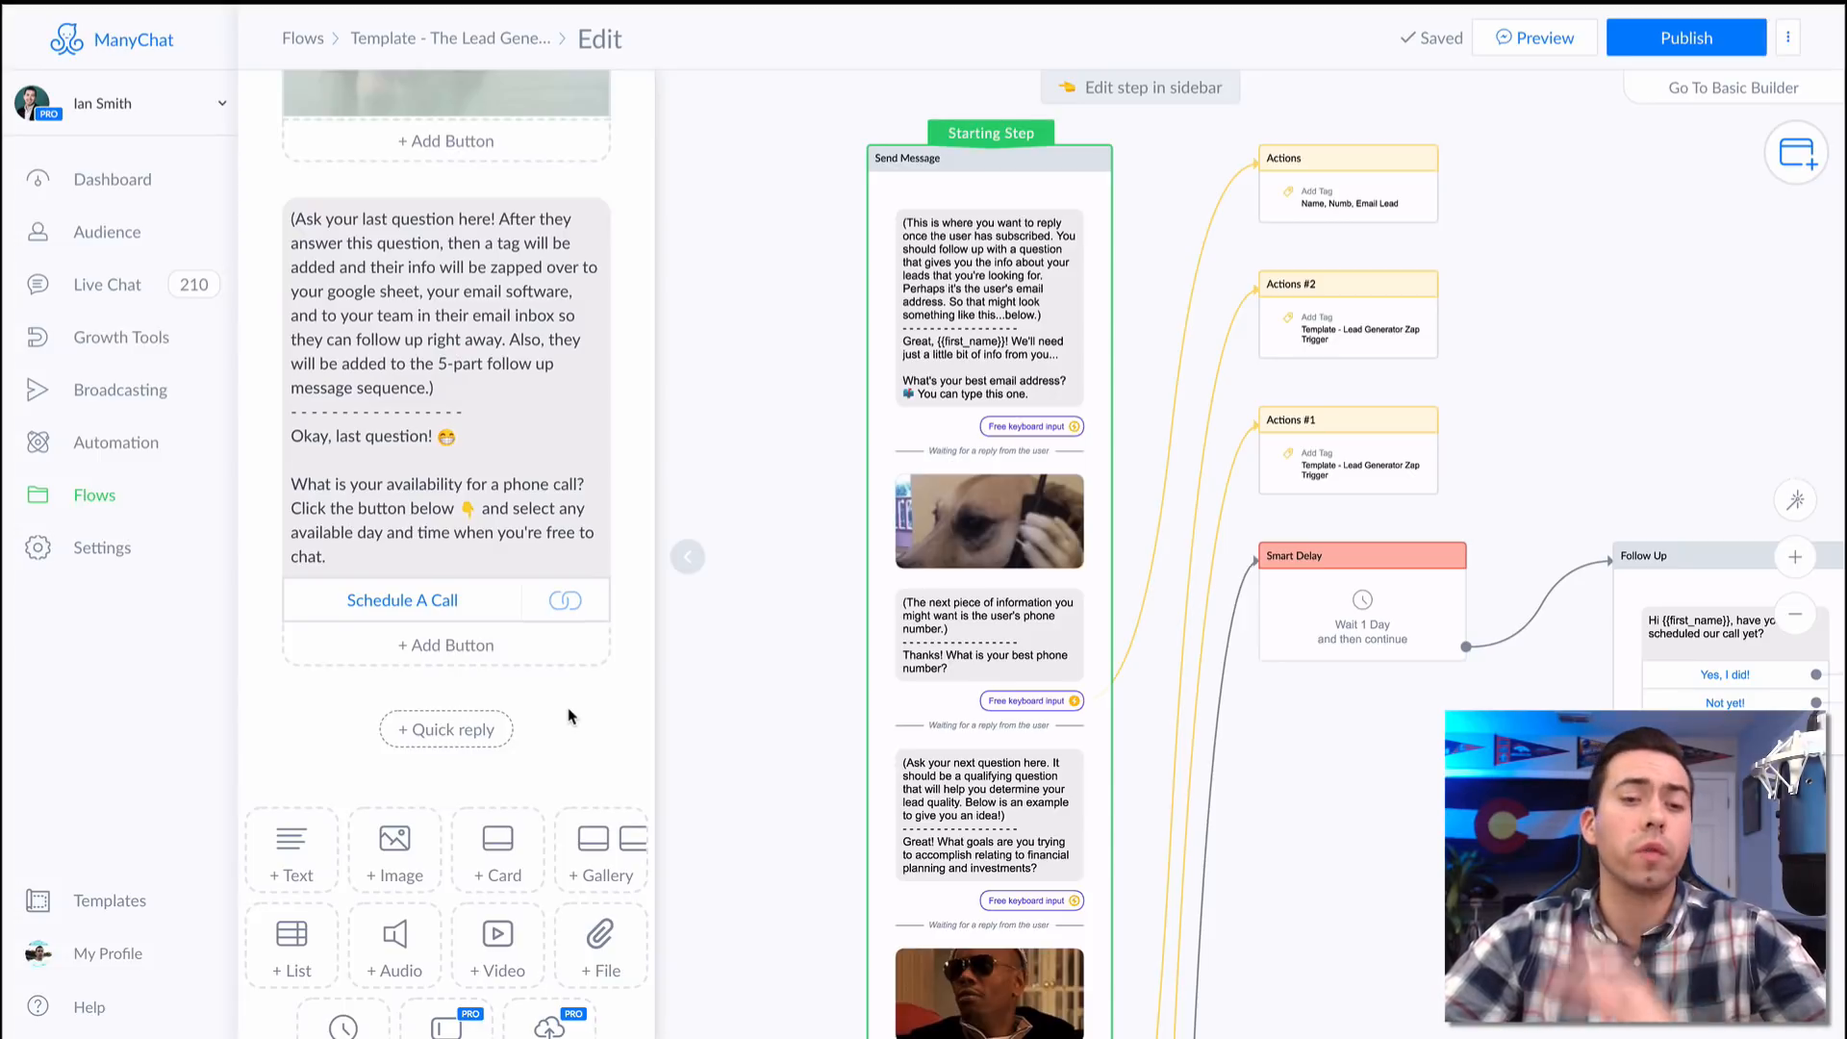
click(402, 599)
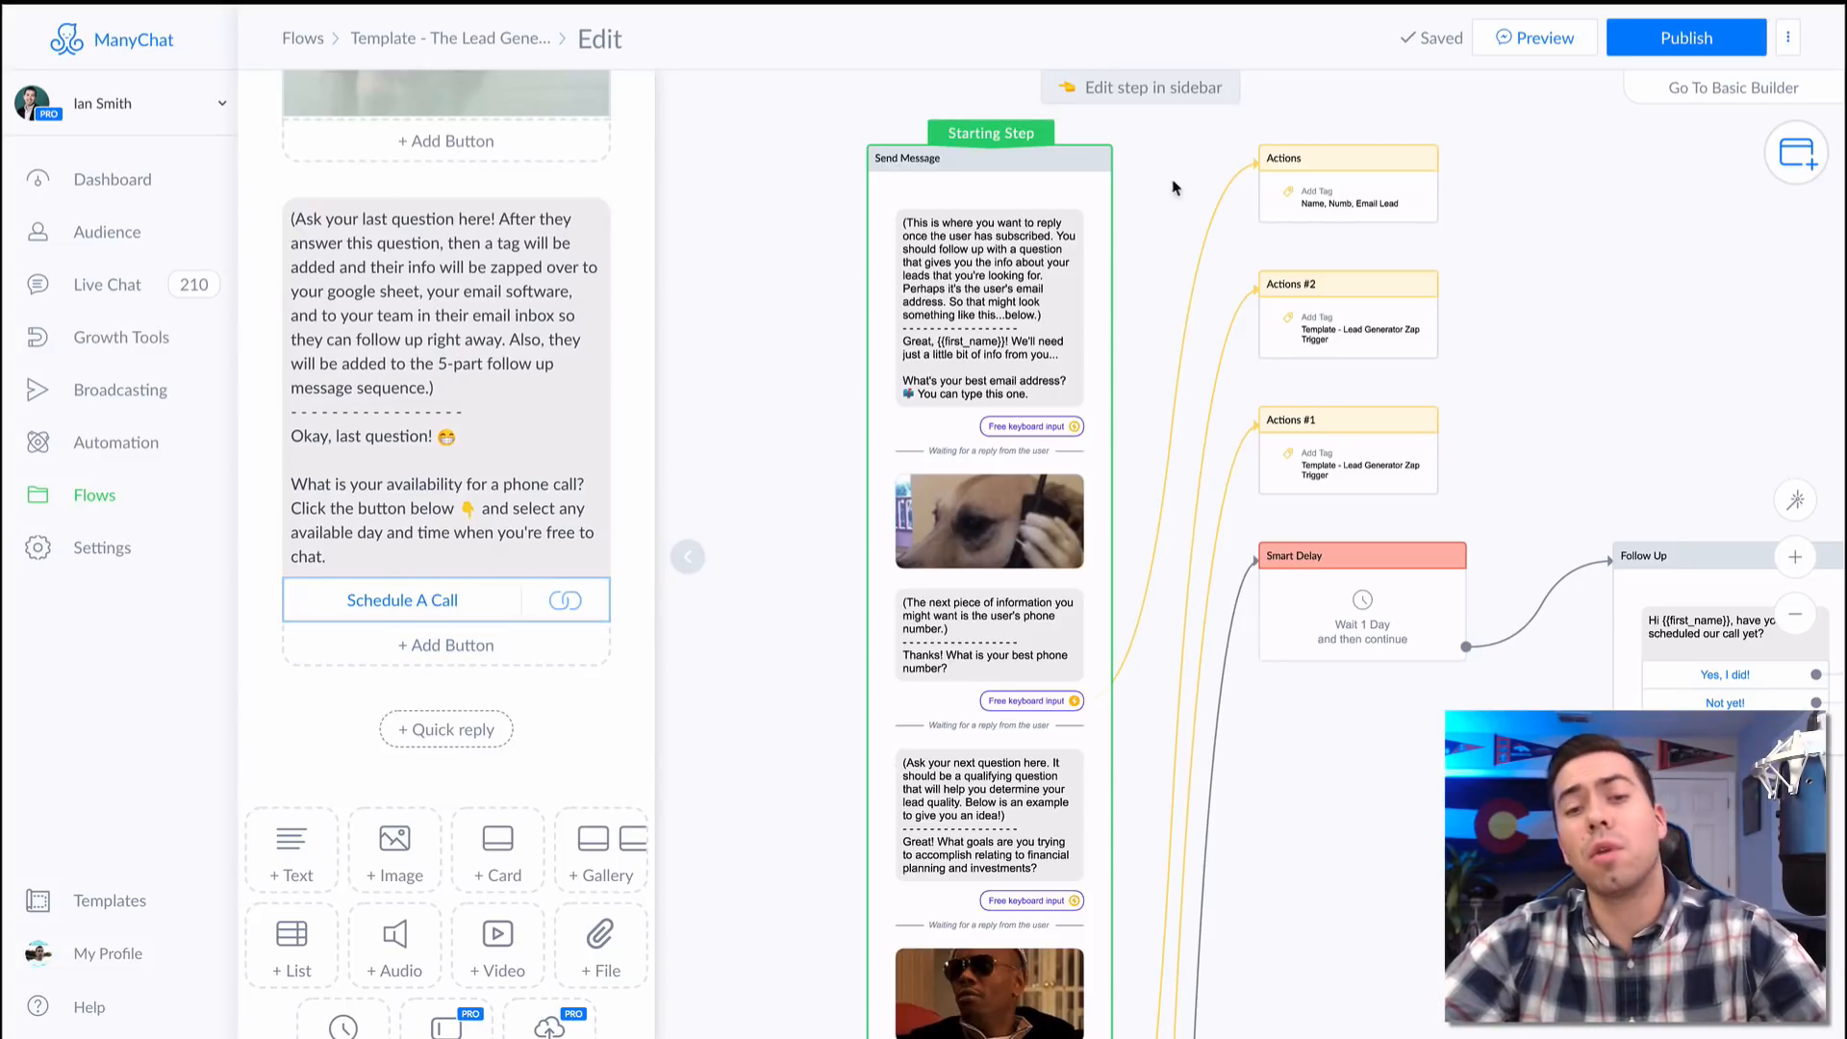
click(442, 304)
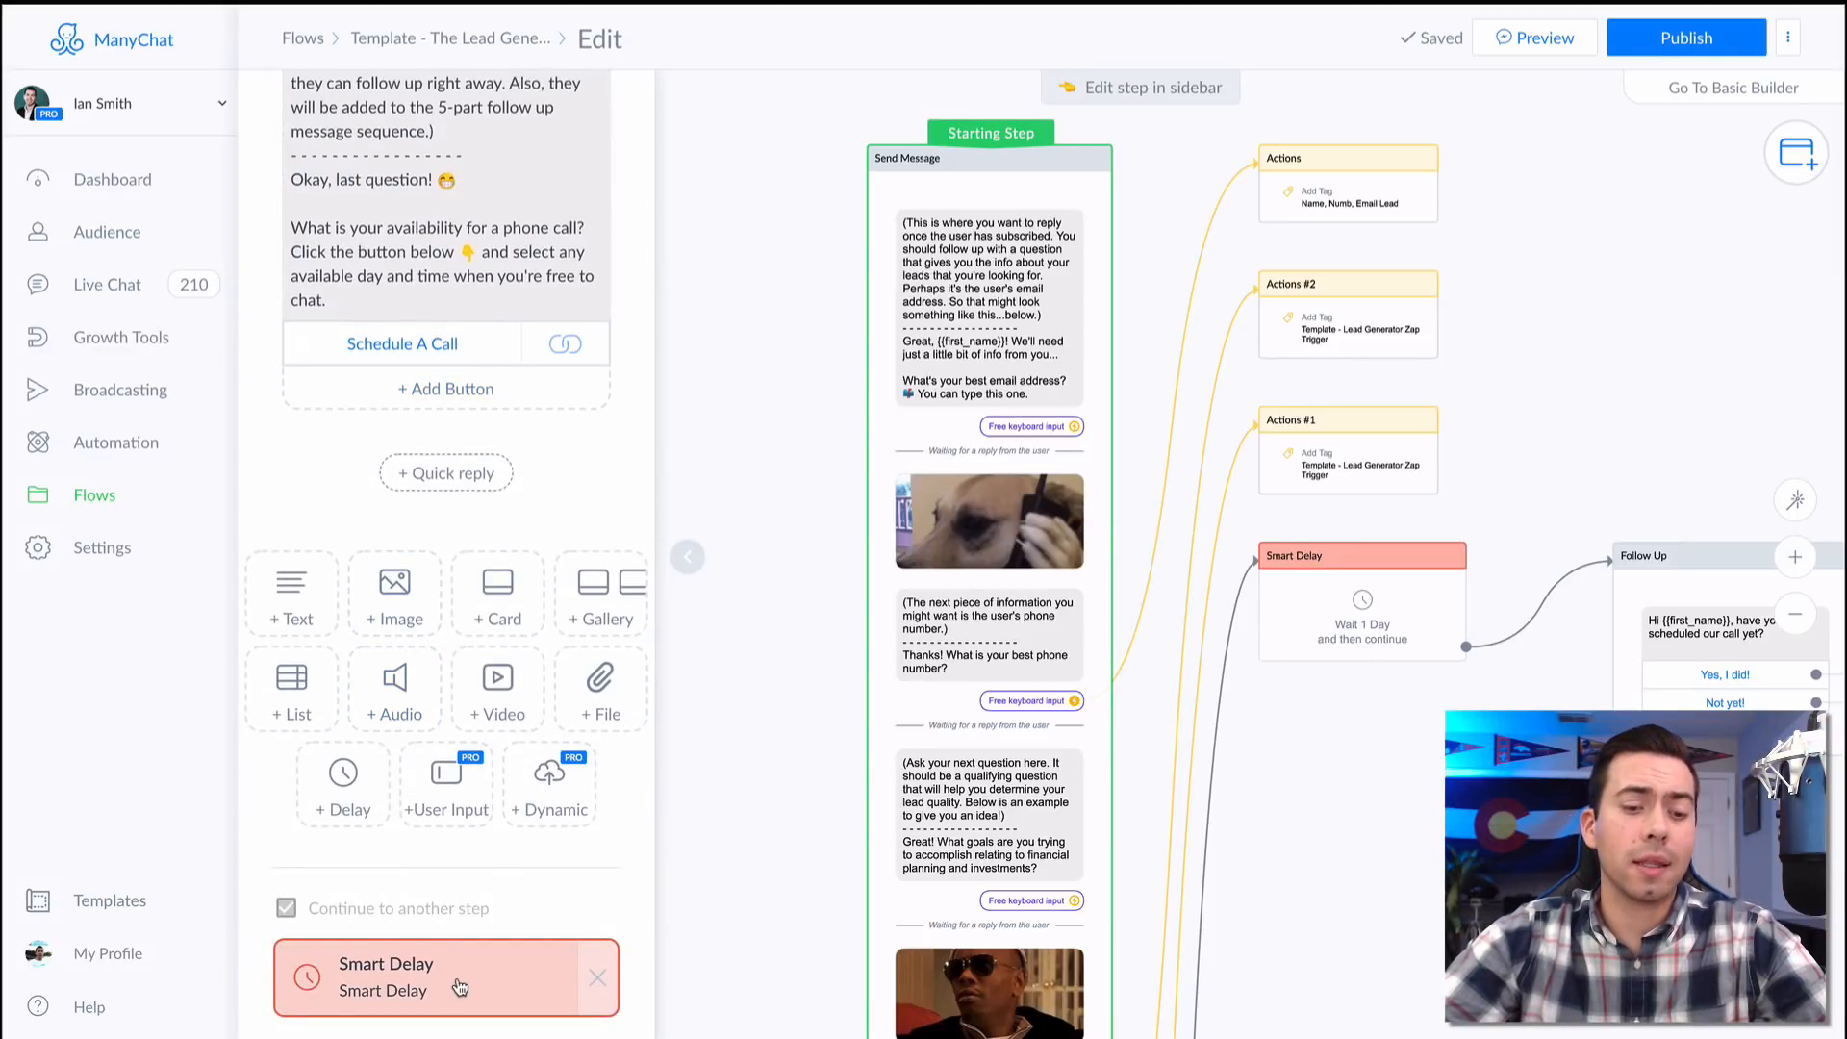
Open the one-day Smart Delay step and its Follow Up message.
click(385, 976)
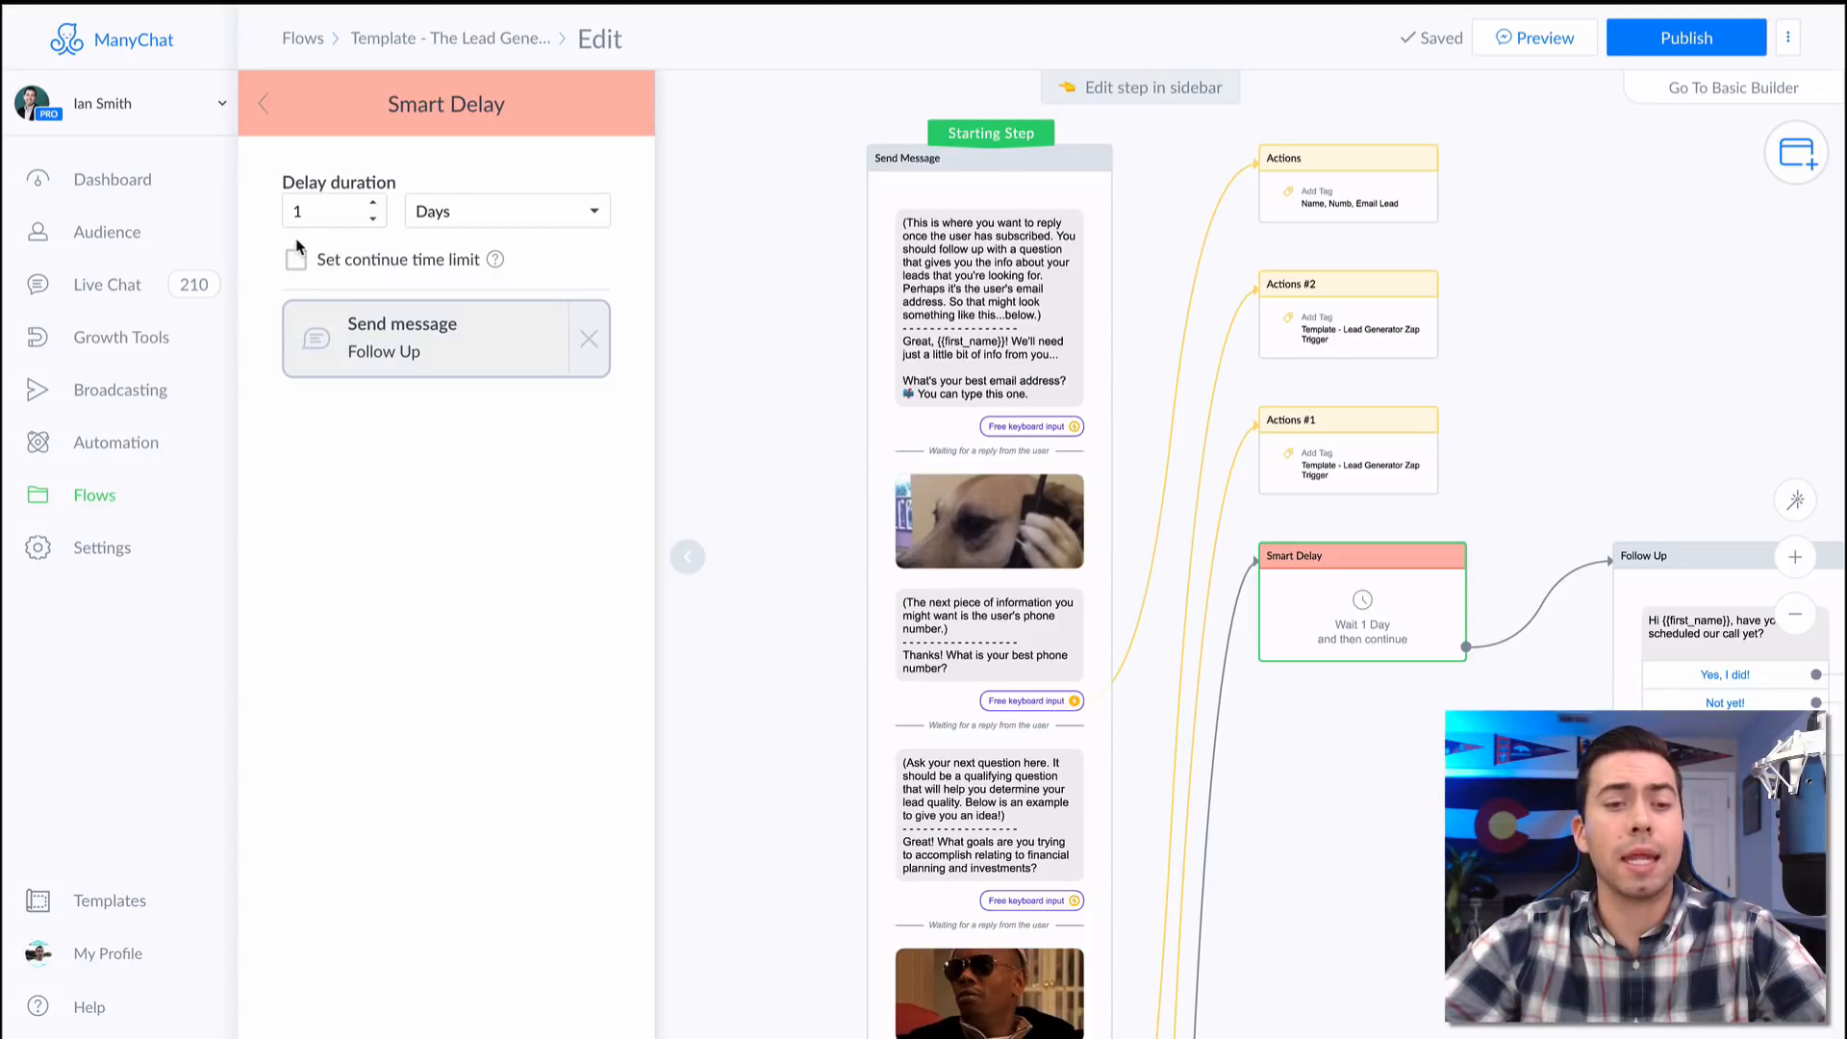
mouse_move(442, 379)
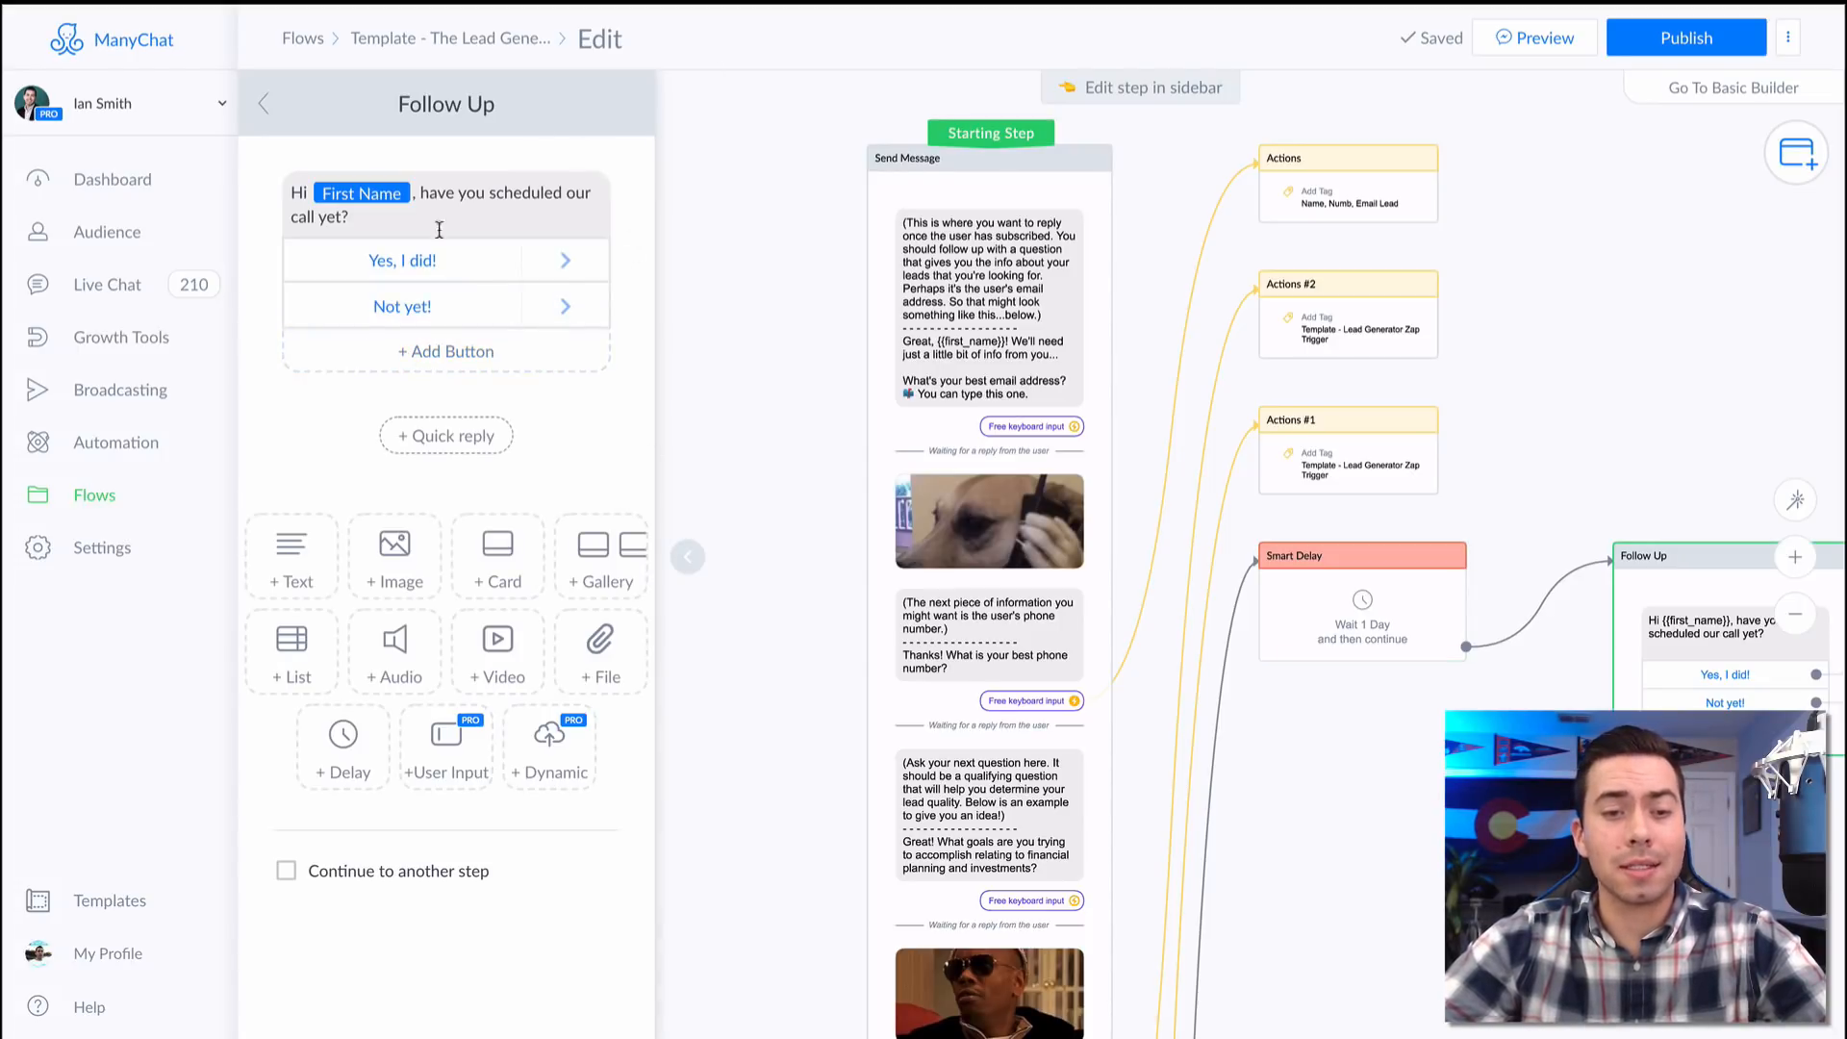
click(446, 204)
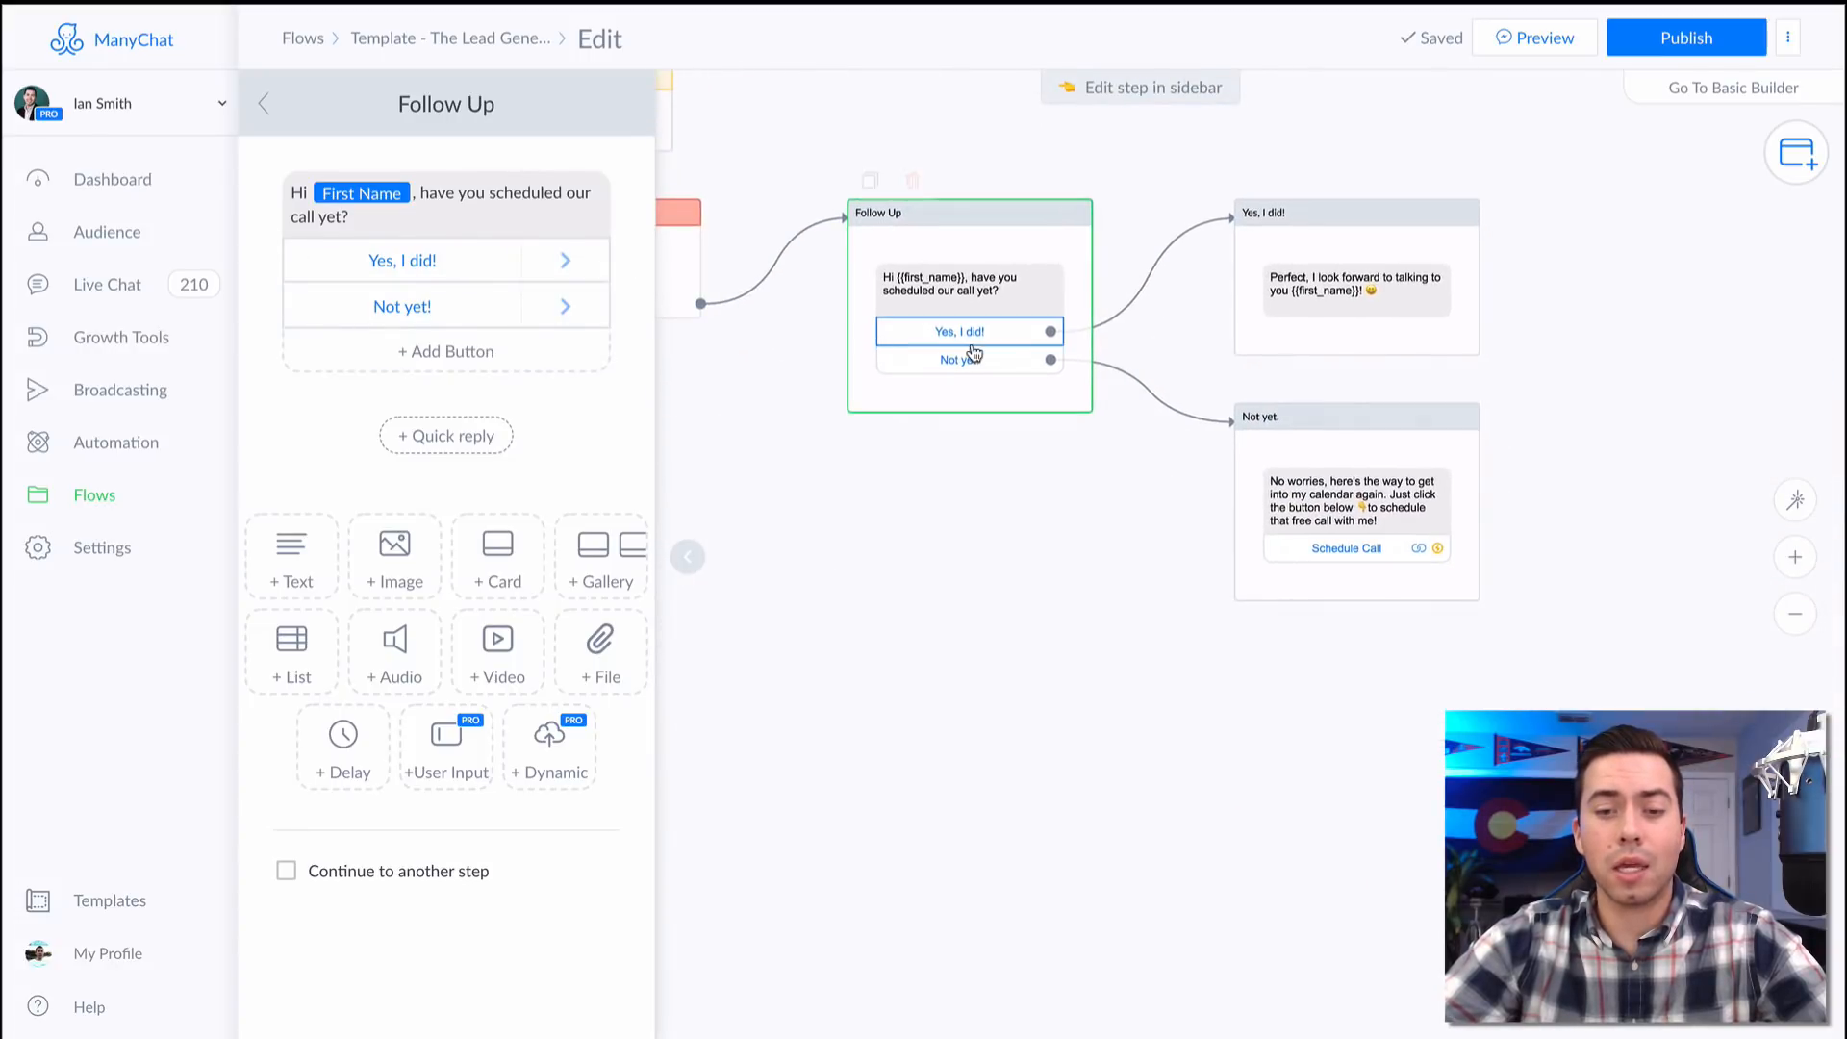
Check the Not yet! branch's Schedule Call message, then open the Yes, I did! thank-you reply.
click(402, 305)
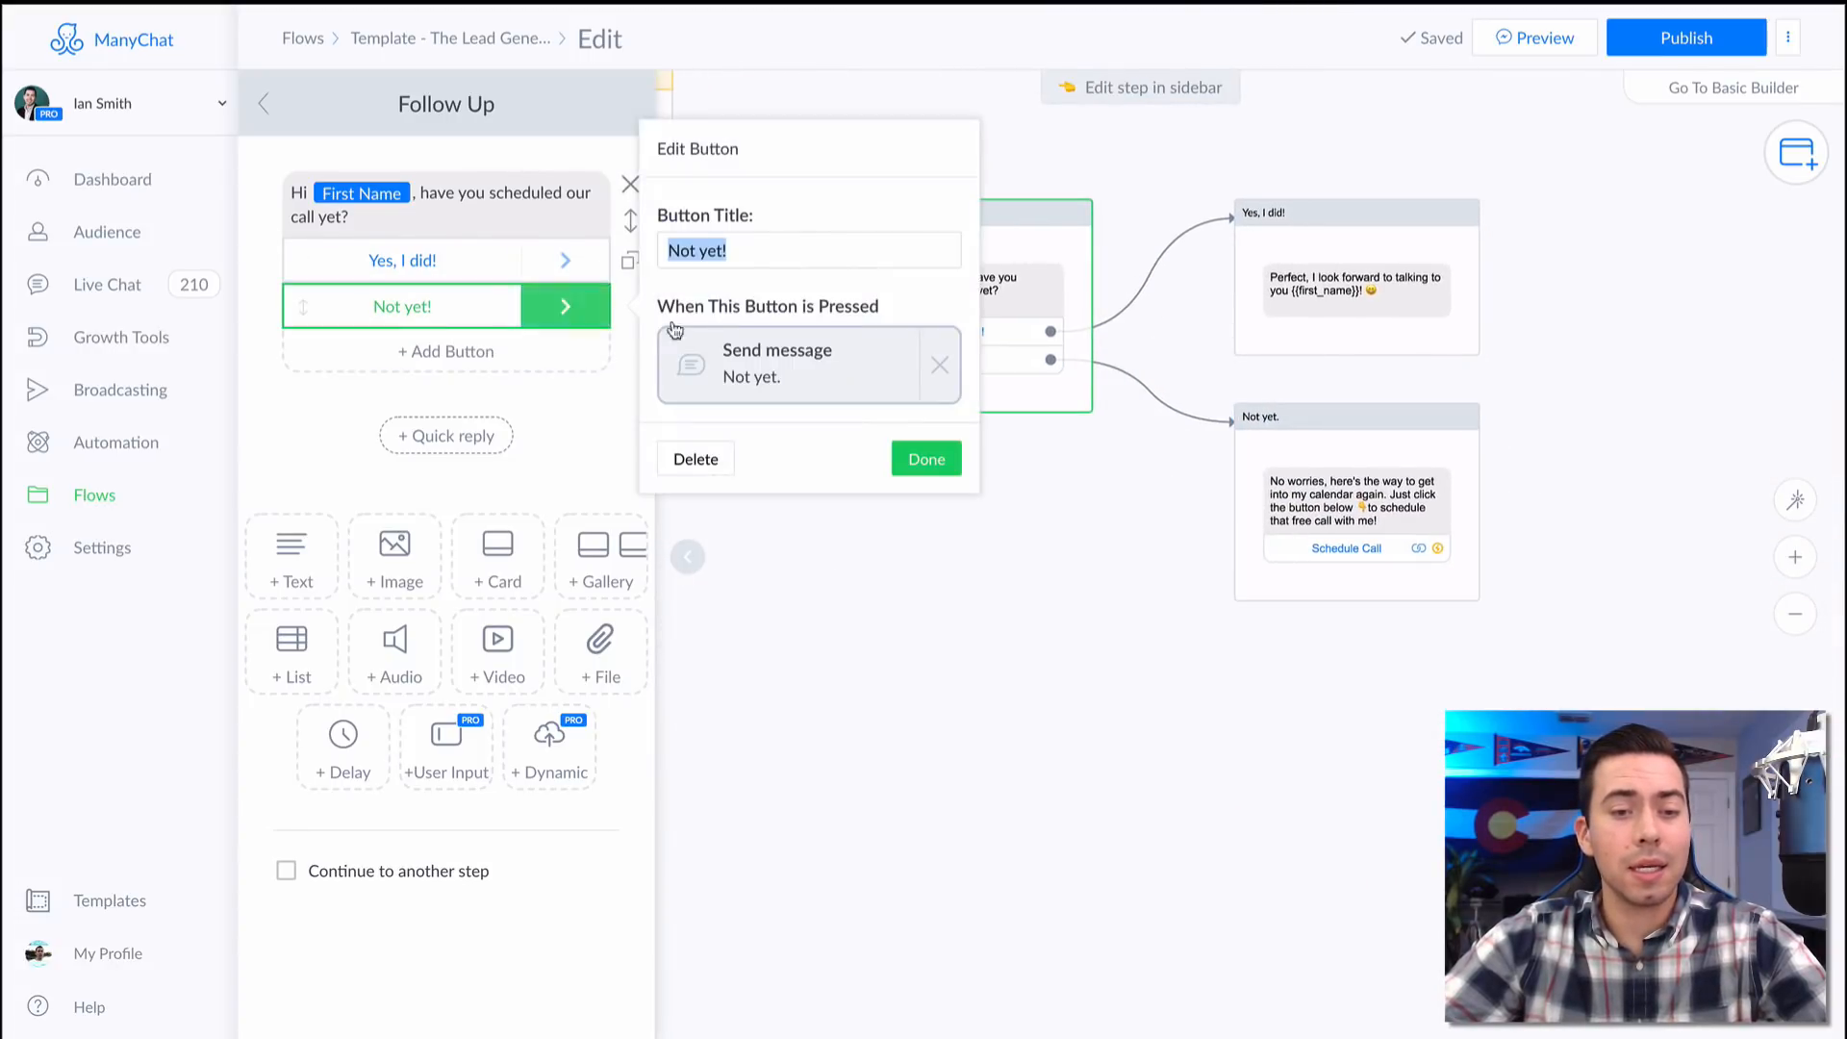
click(926, 458)
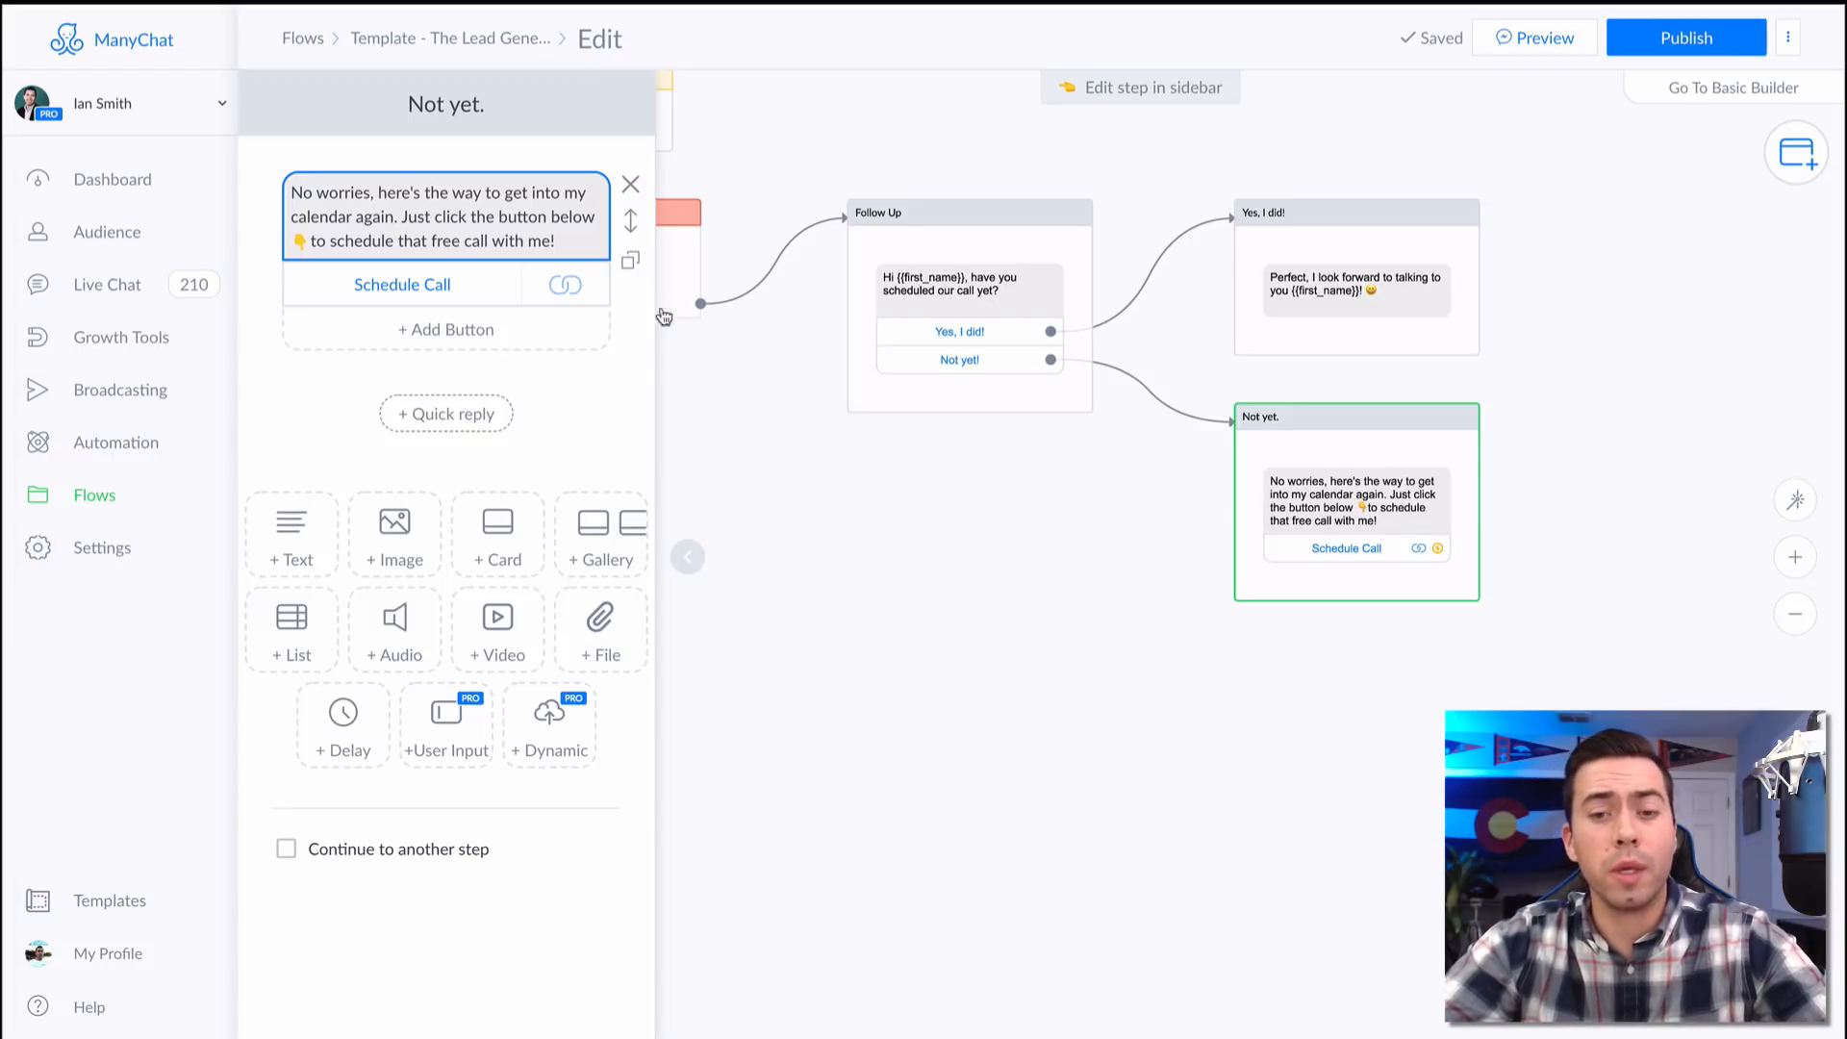
click(966, 212)
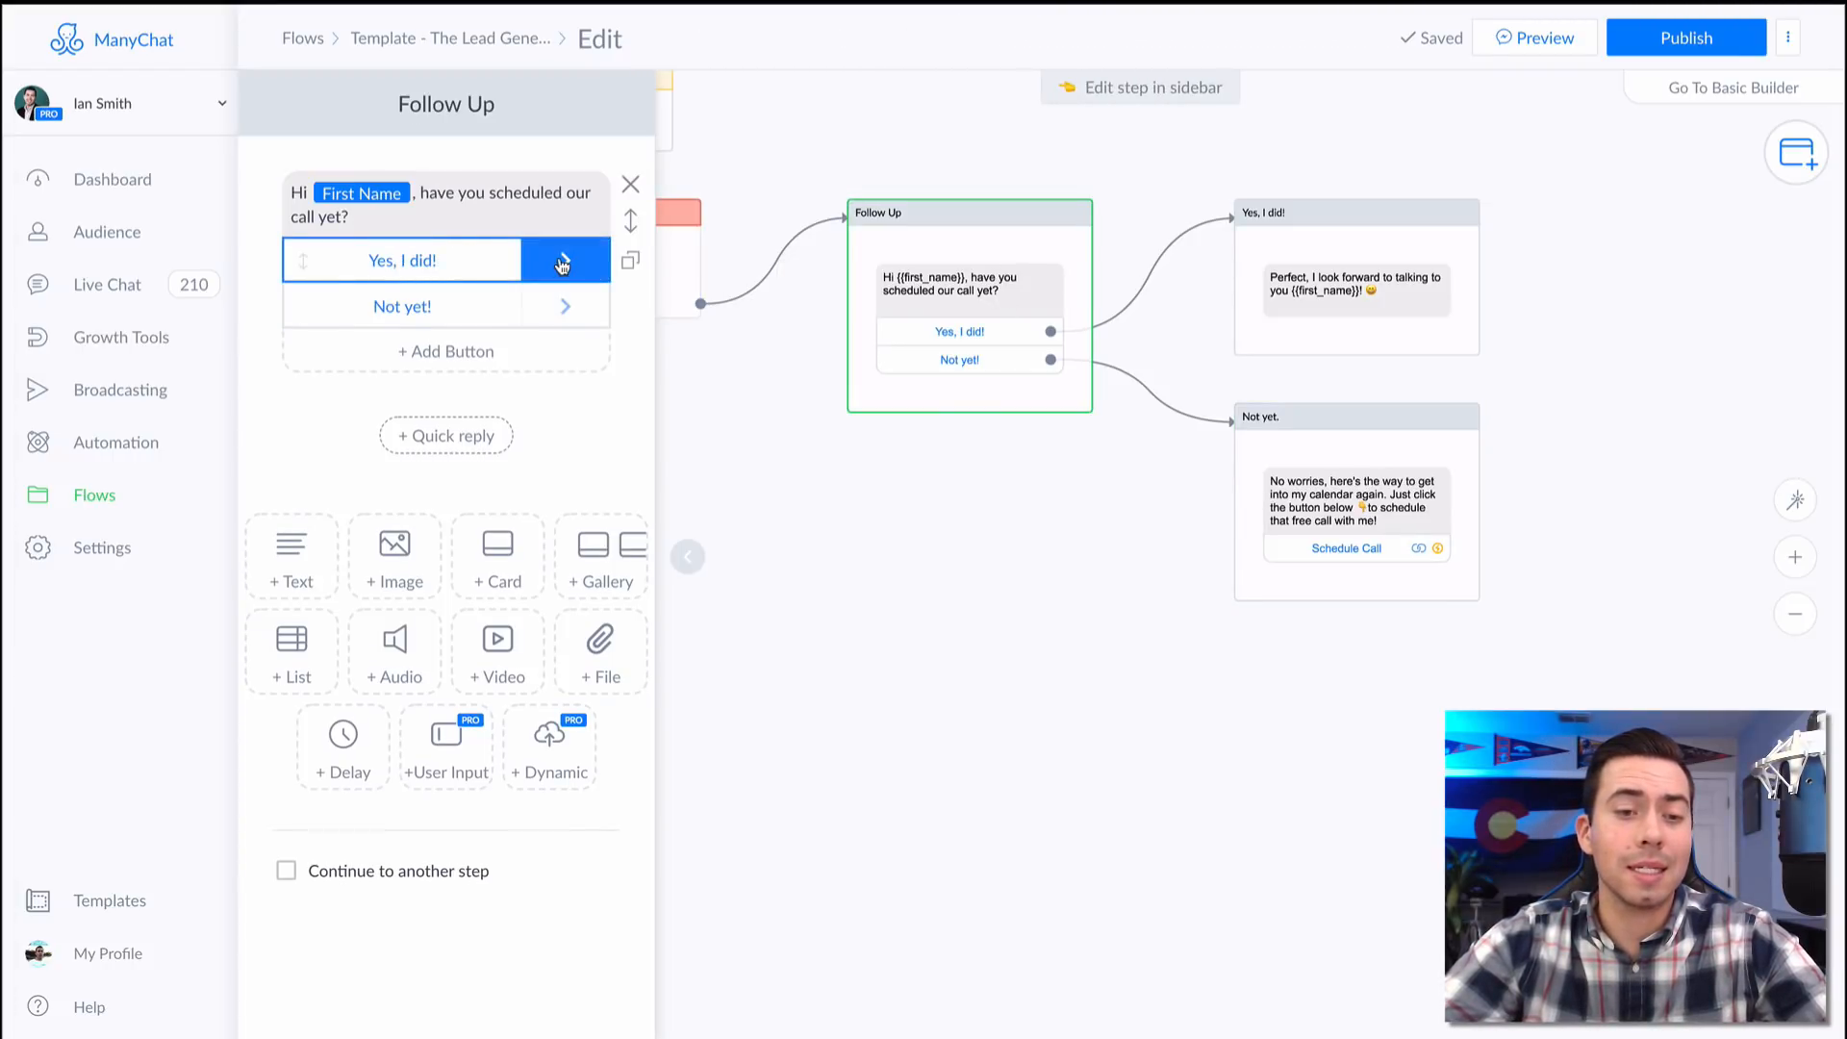
click(566, 261)
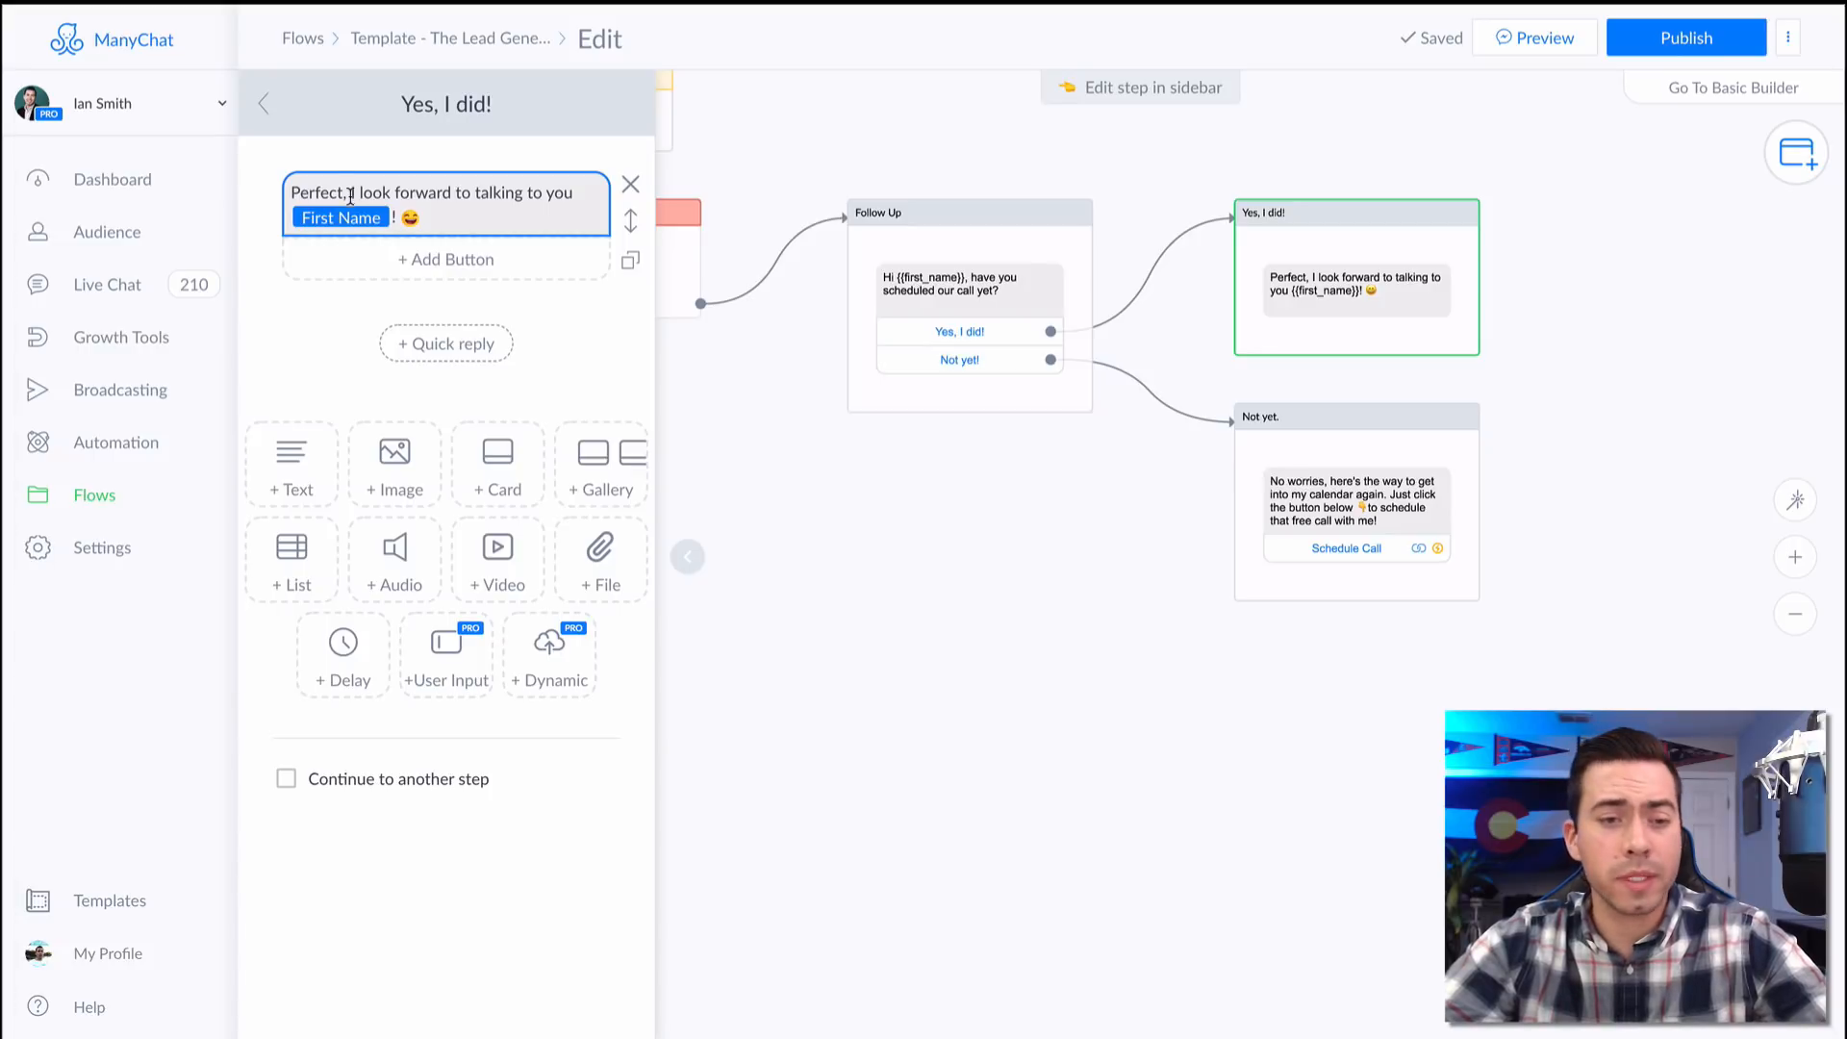